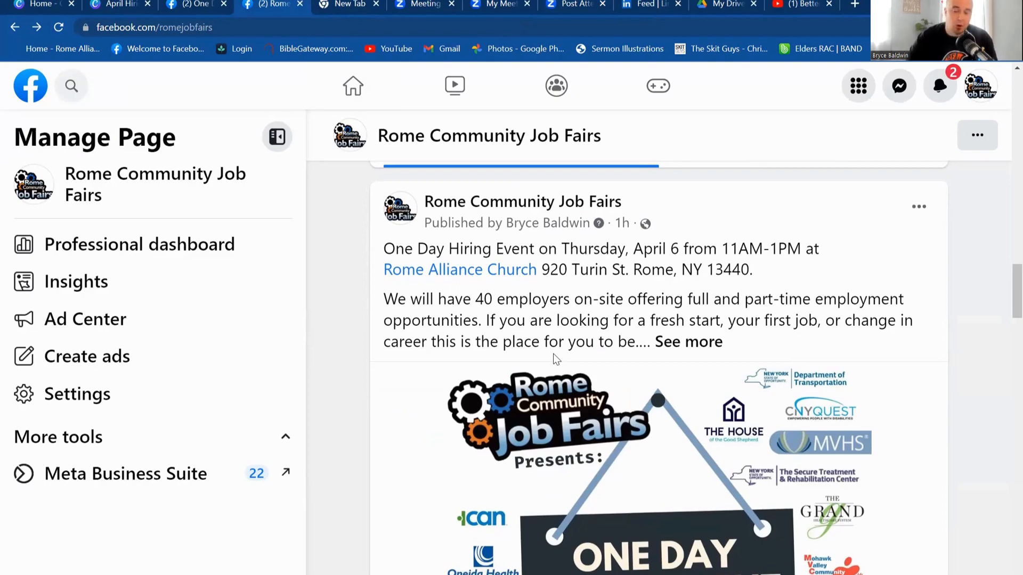
Step: Start boosting the One Day Hiring Event post on Rome Community Job Fairs
scroll(down, 3)
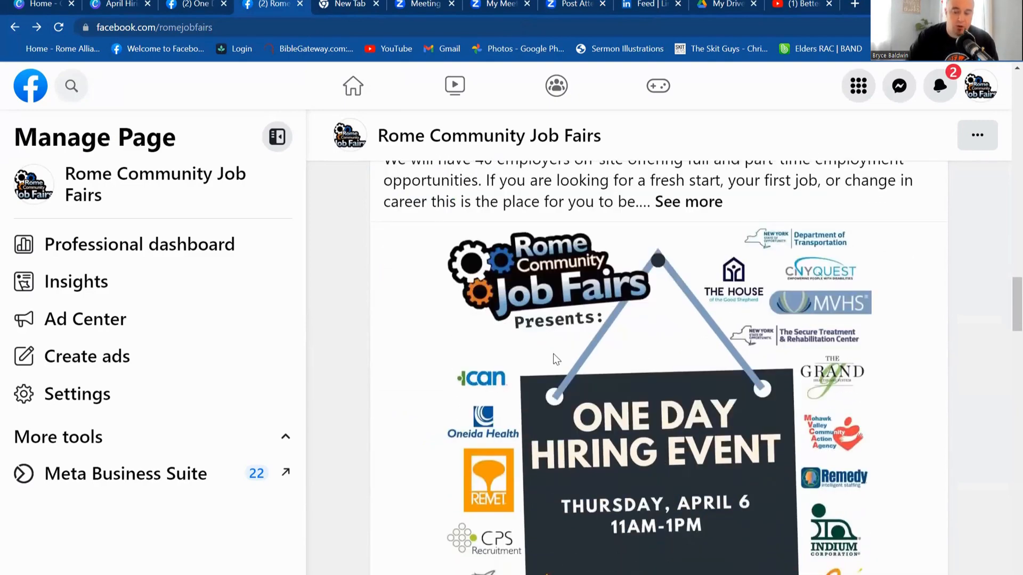
scroll(down, 3)
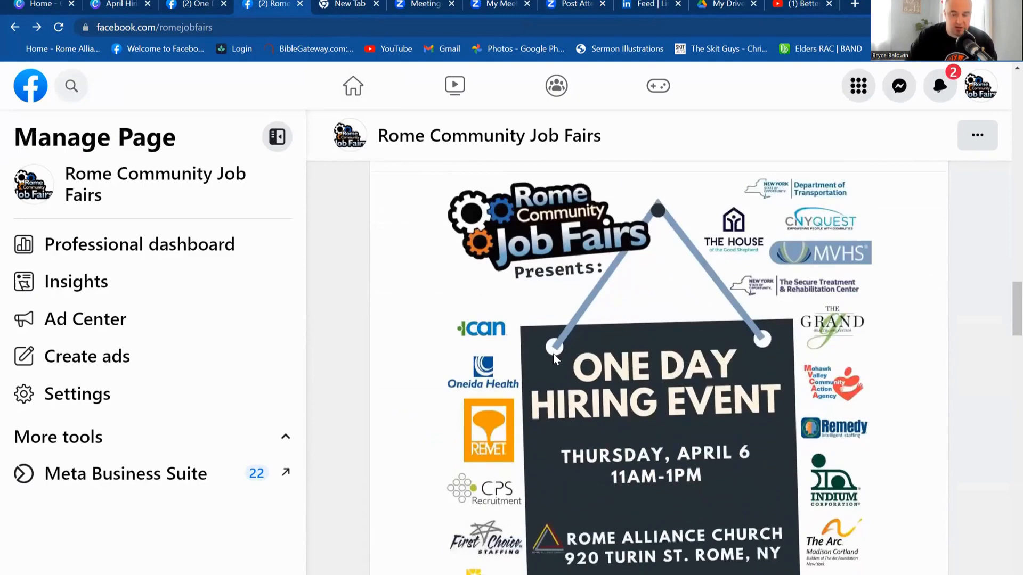
scroll(down, 3)
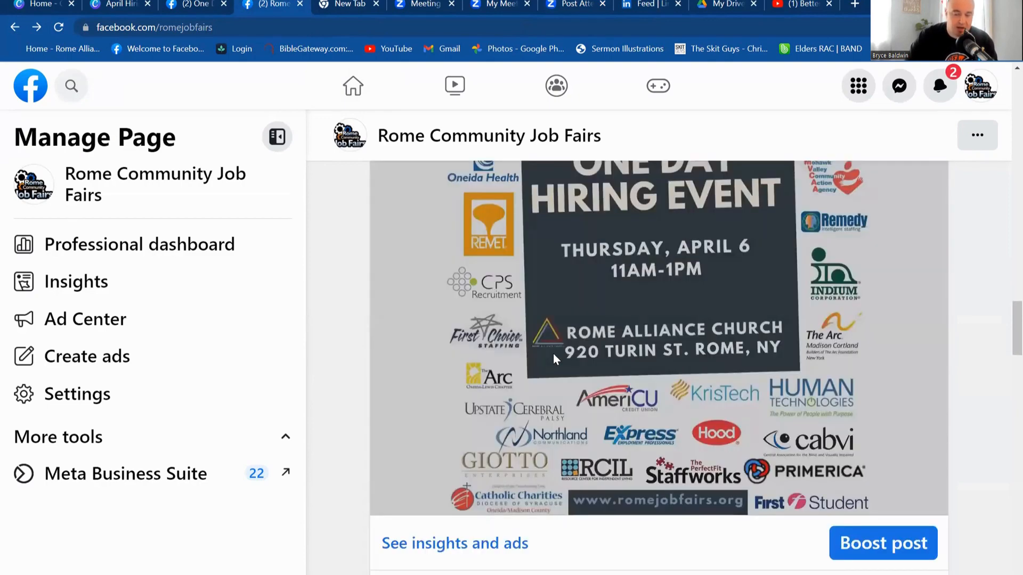
scroll(down, 3)
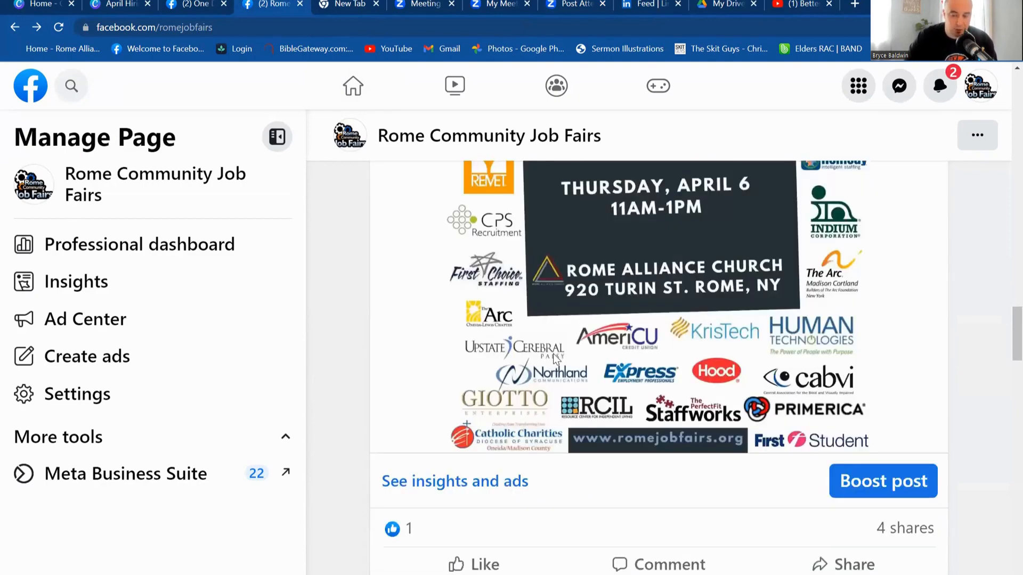
click(883, 481)
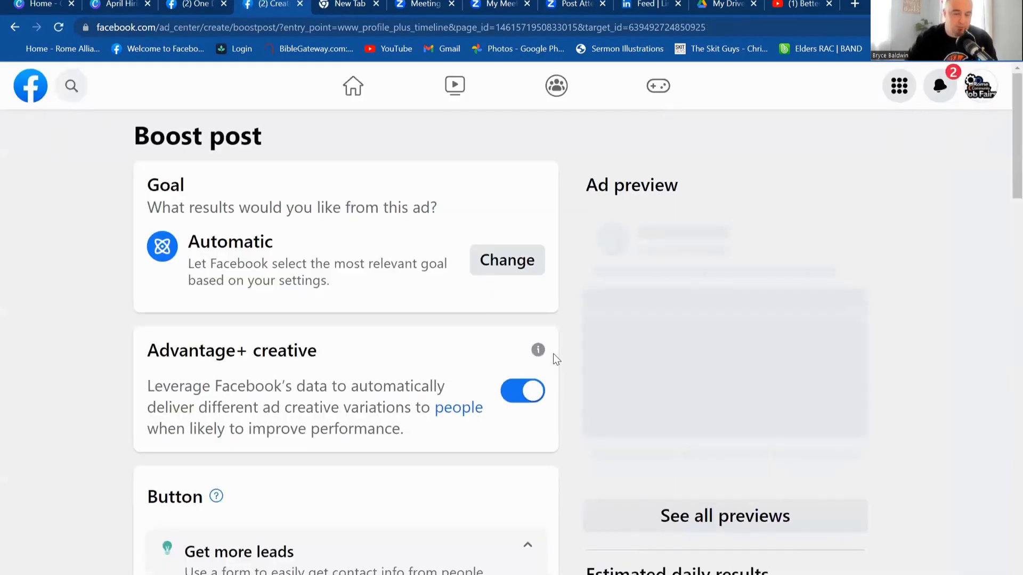
Step: Set the ad's button label to No button and dismiss the error message
scroll(down, 3)
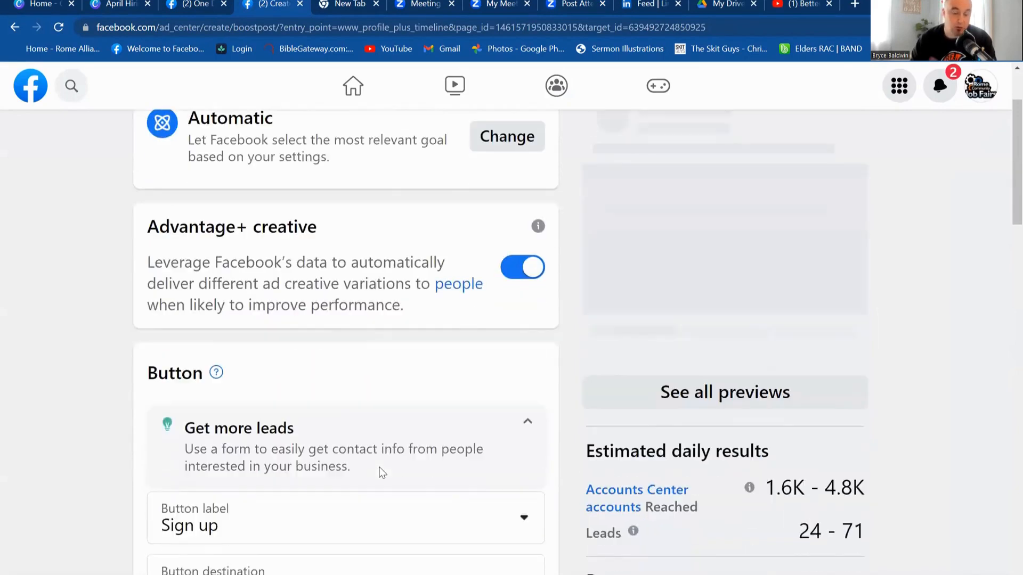
scroll(down, 3)
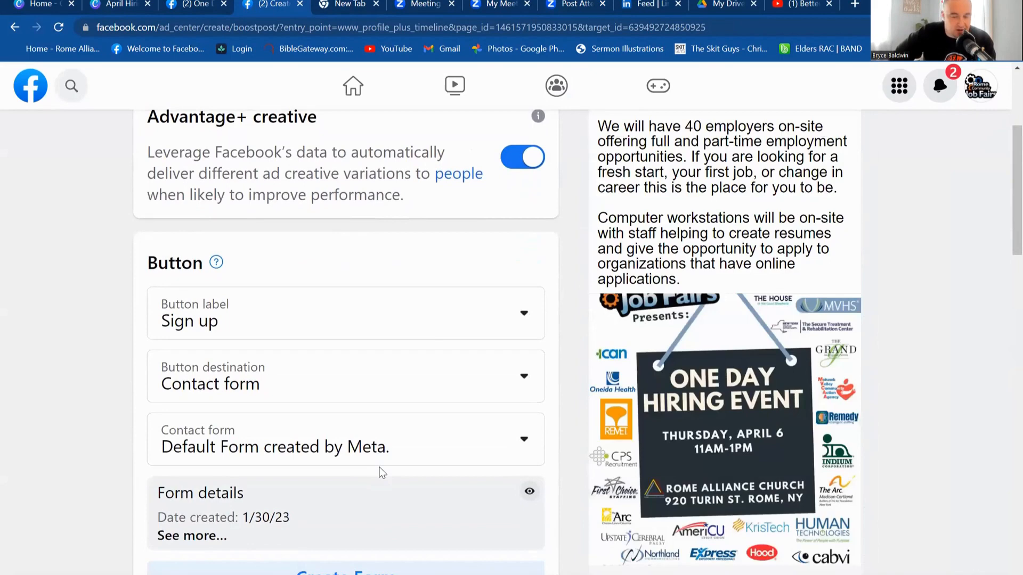
mouse_move(446, 328)
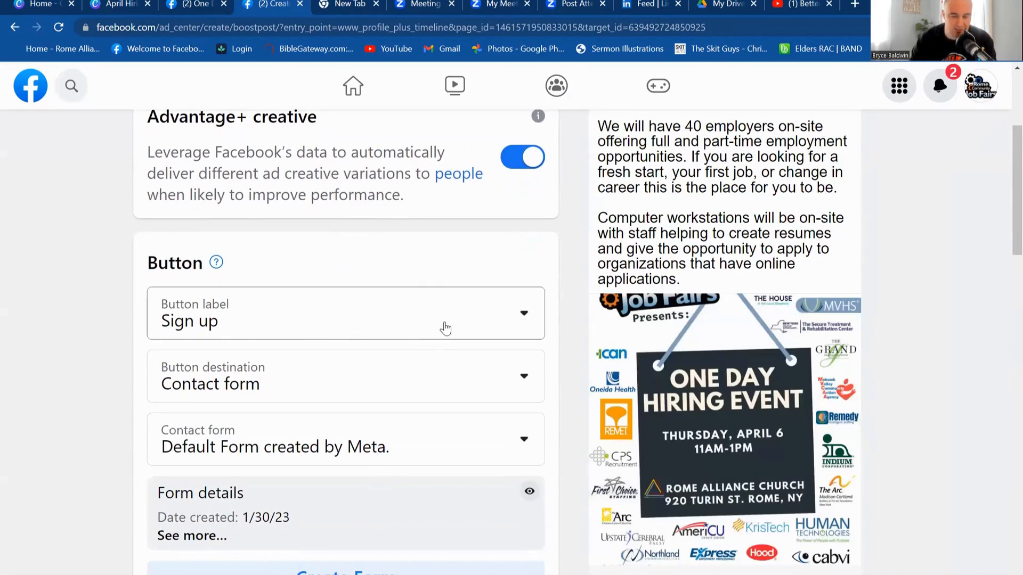
click(345, 313)
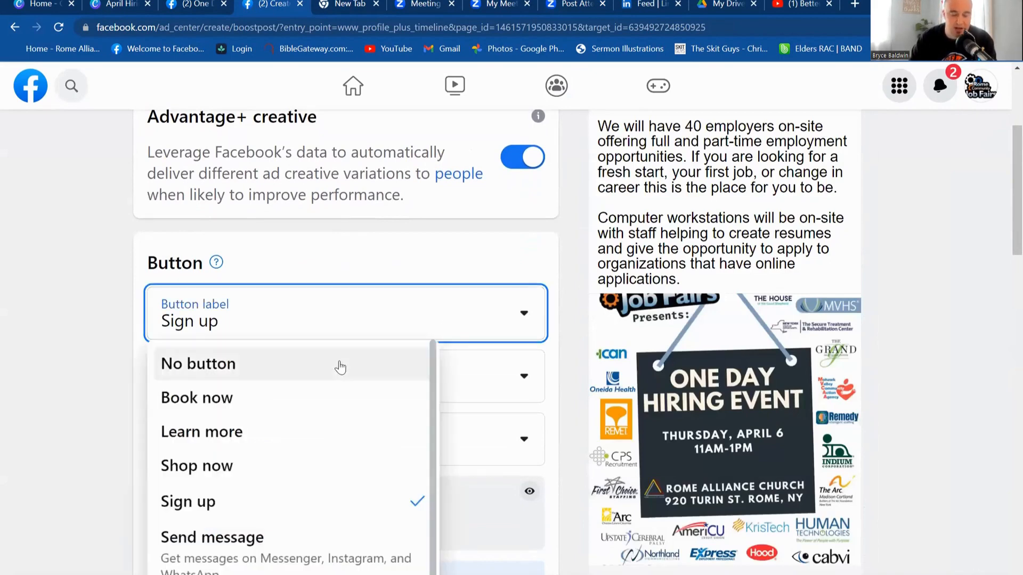
click(197, 364)
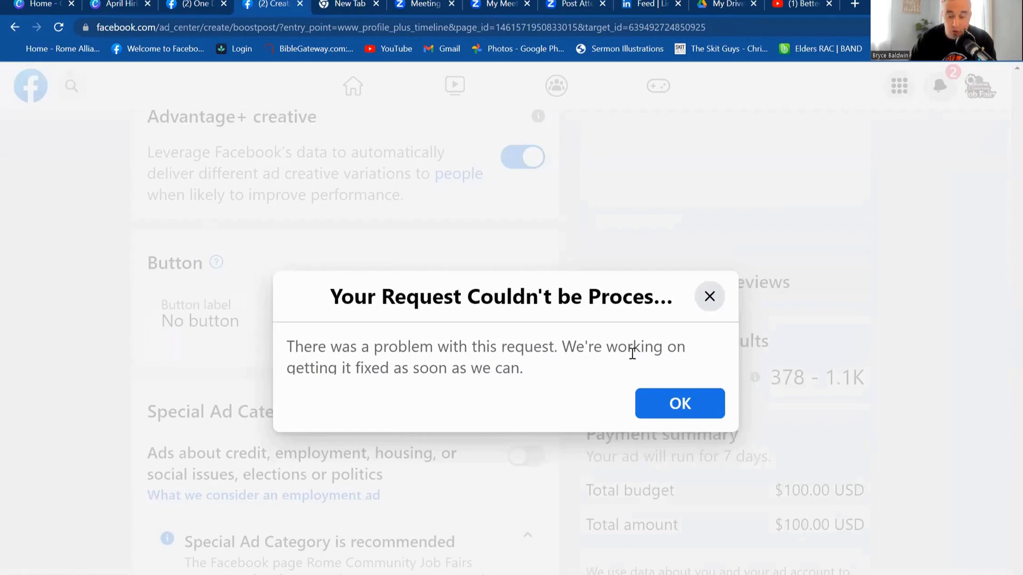
click(679, 403)
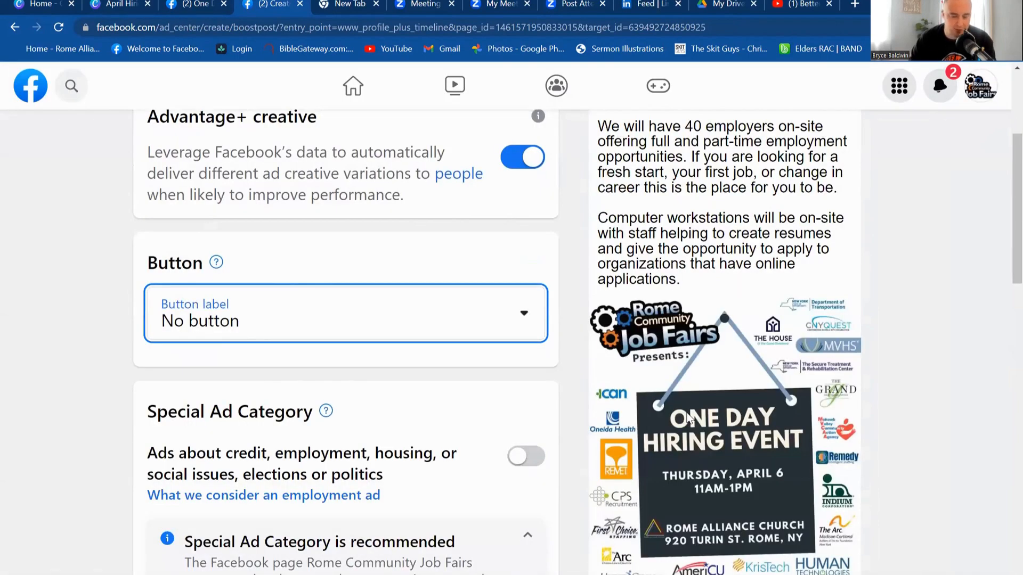
scroll(down, 3)
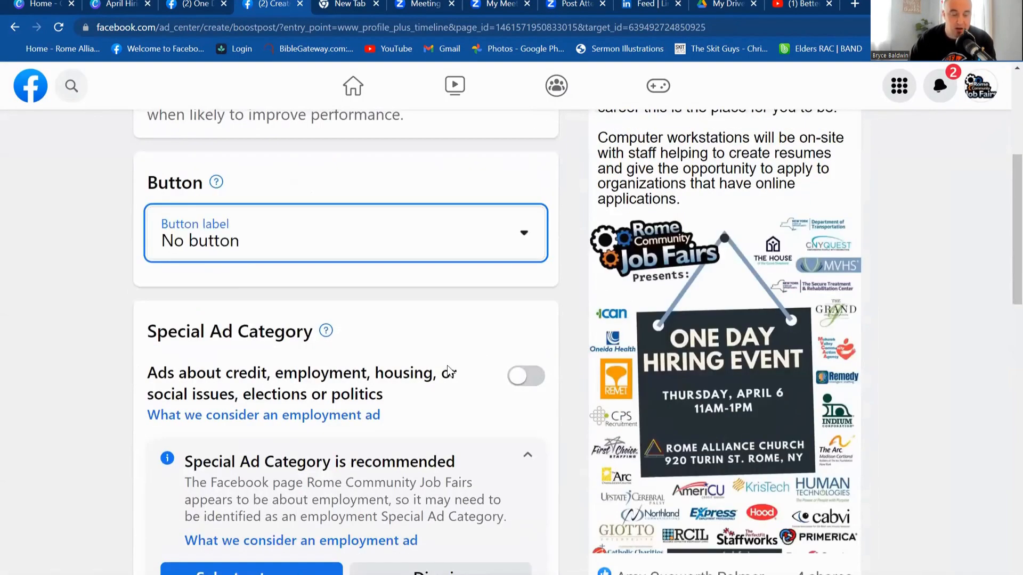
Step: Turn on Special Ad Category for the boost with Employment as the category
scroll(down, 3)
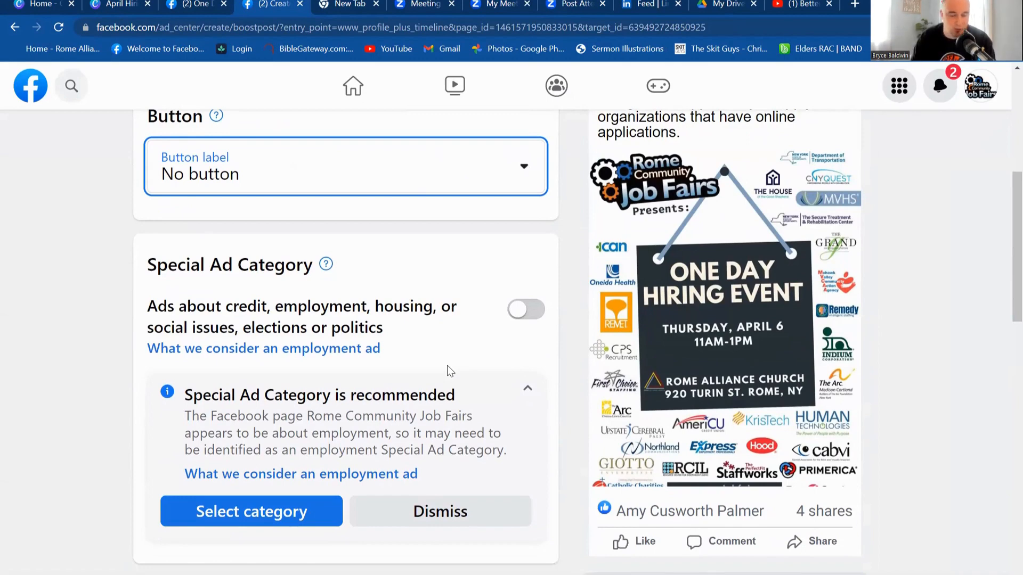
click(526, 309)
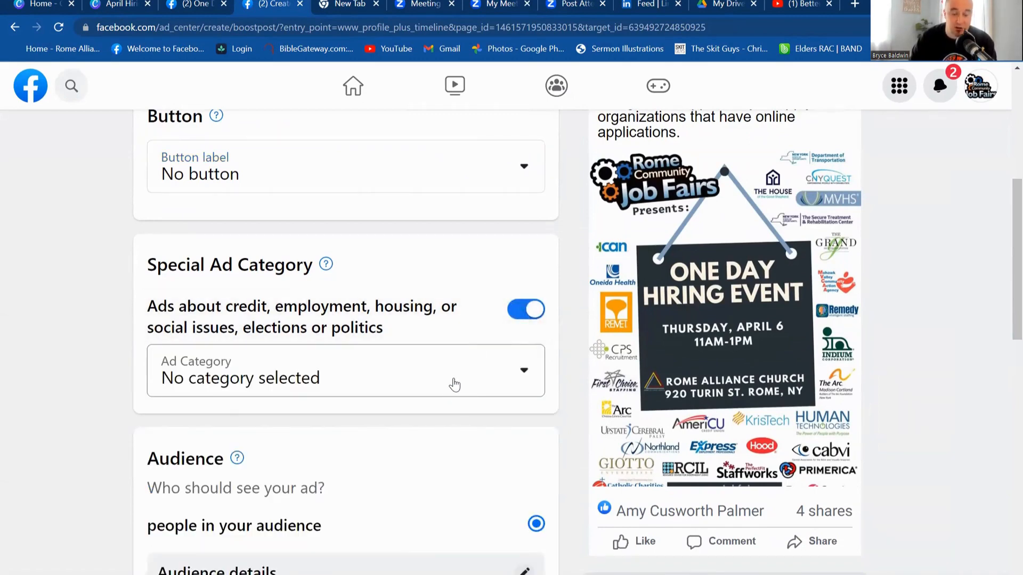
mouse_move(483, 384)
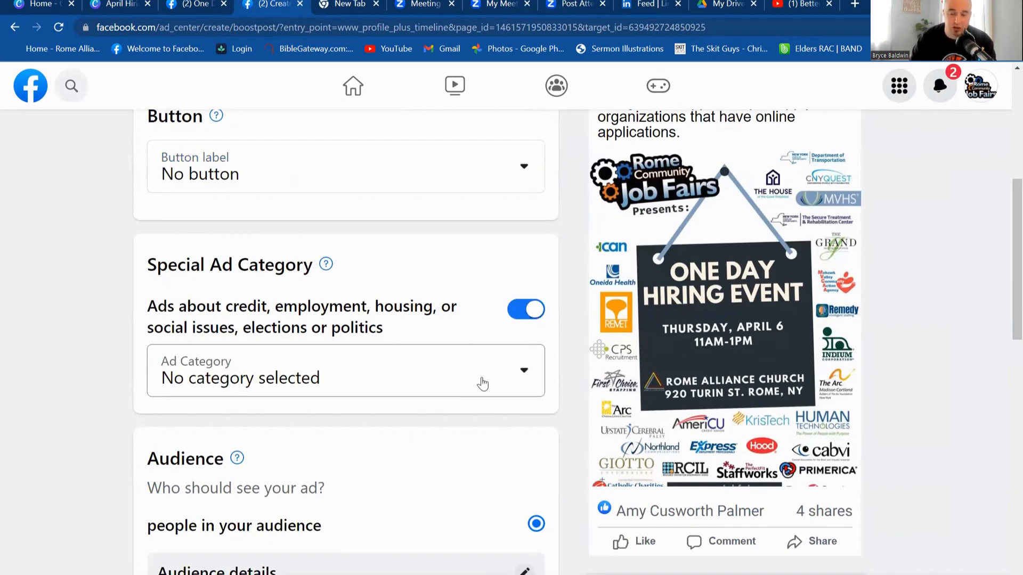
mouse_move(487, 377)
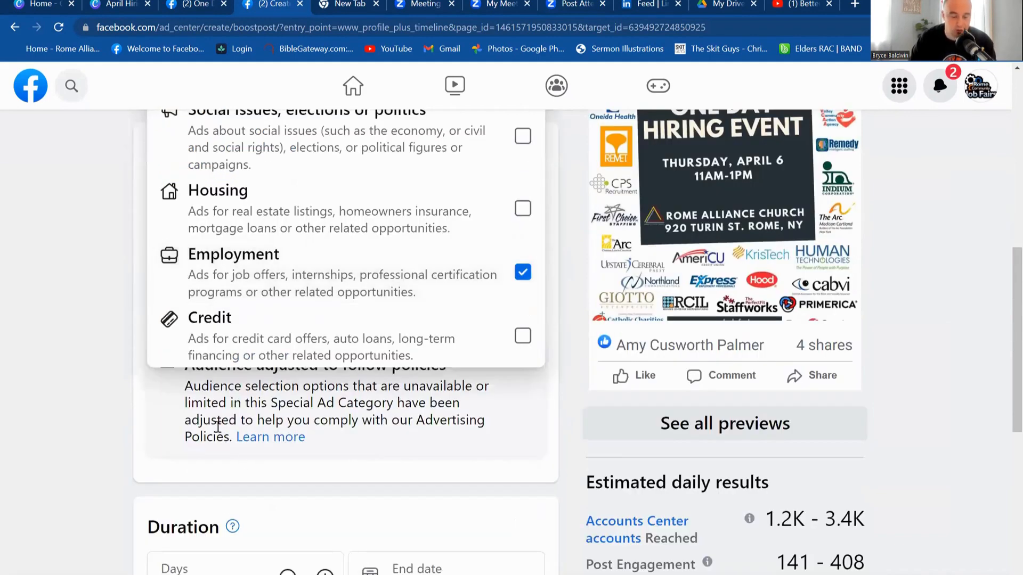
scroll(up, 3)
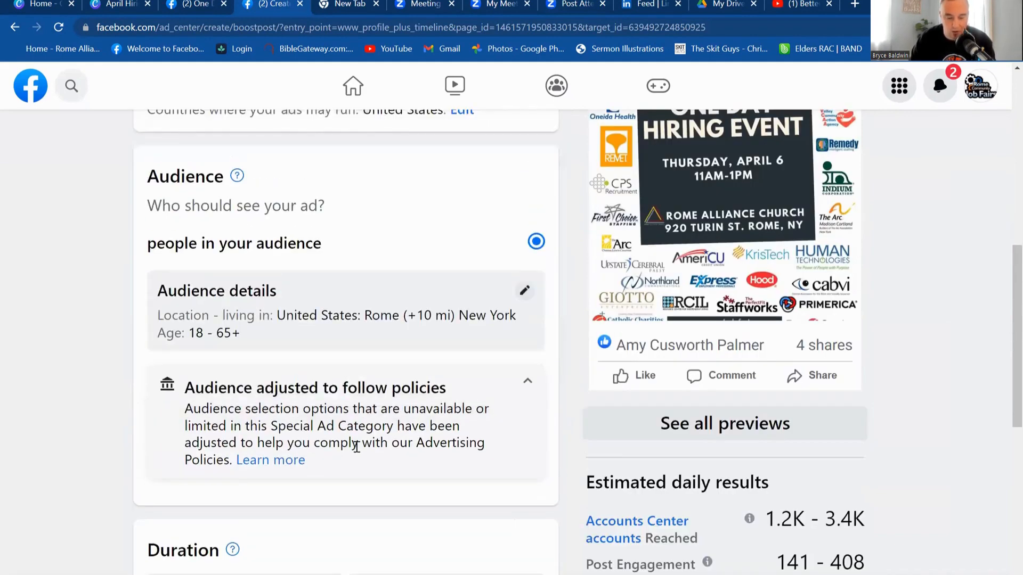
scroll(up, 3)
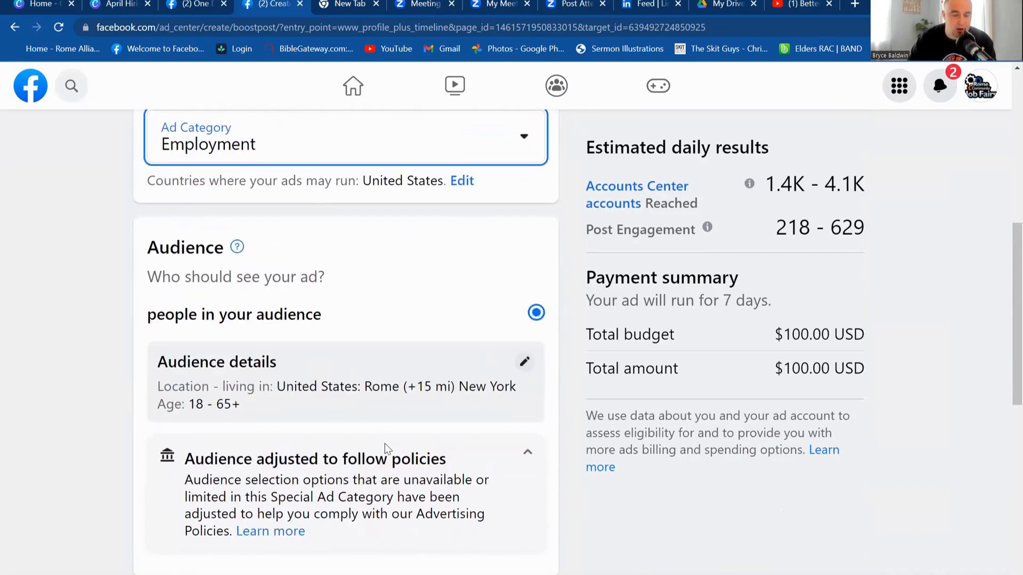
scroll(down, 3)
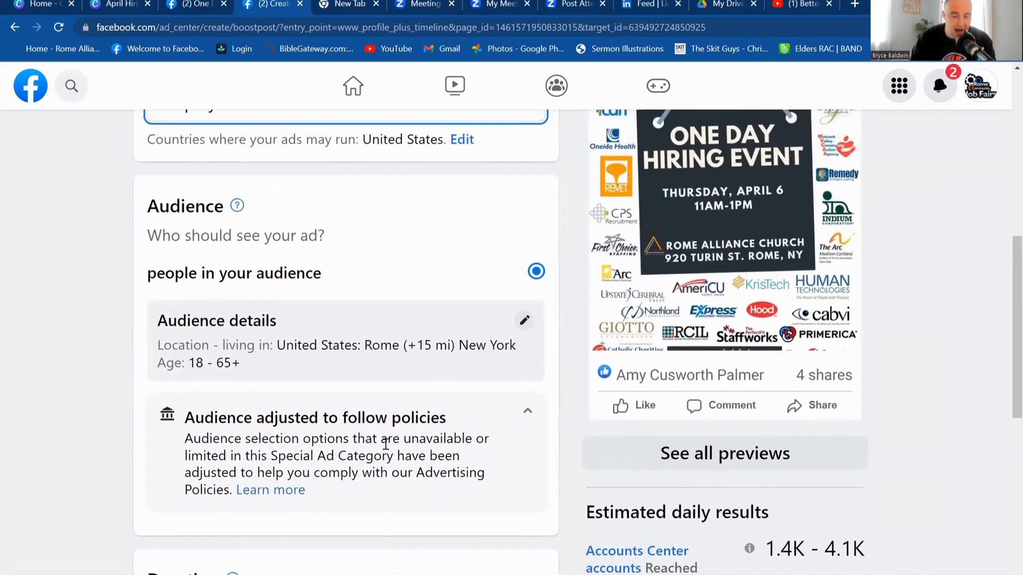
scroll(up, 3)
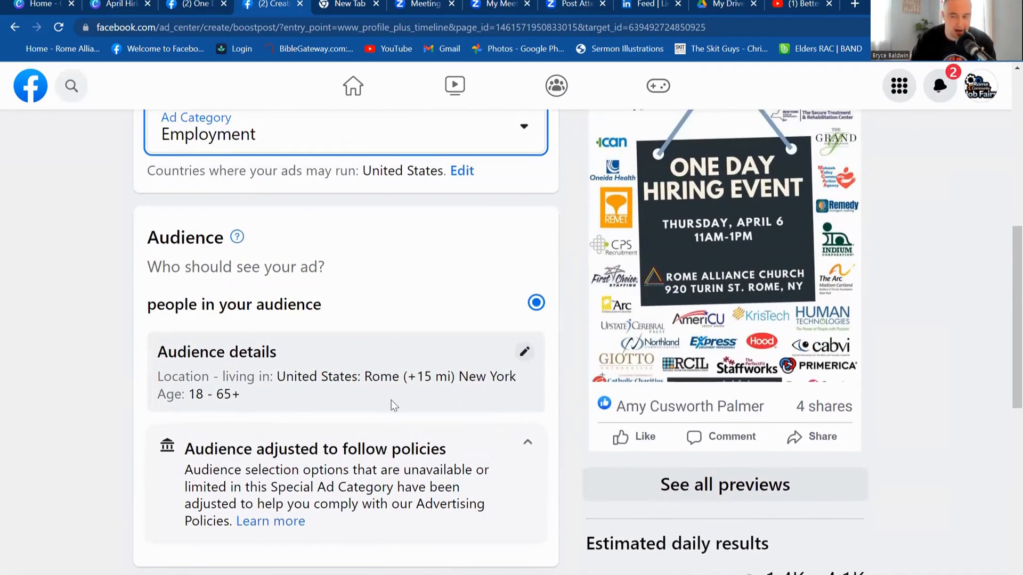
mouse_move(524, 352)
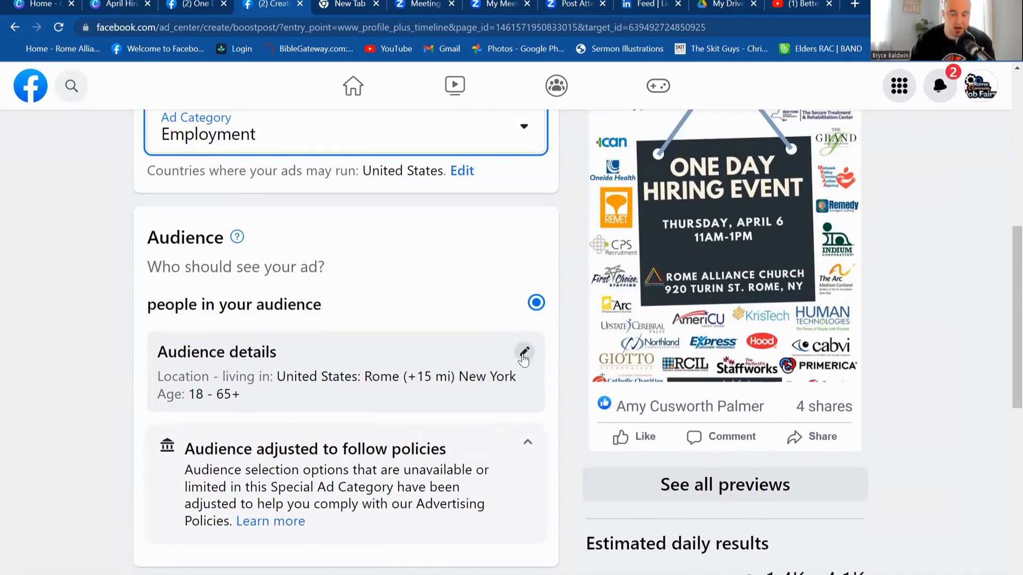
Step: Review the audience: people within 15 miles of Rome, New York, ages 18–65+
click(523, 352)
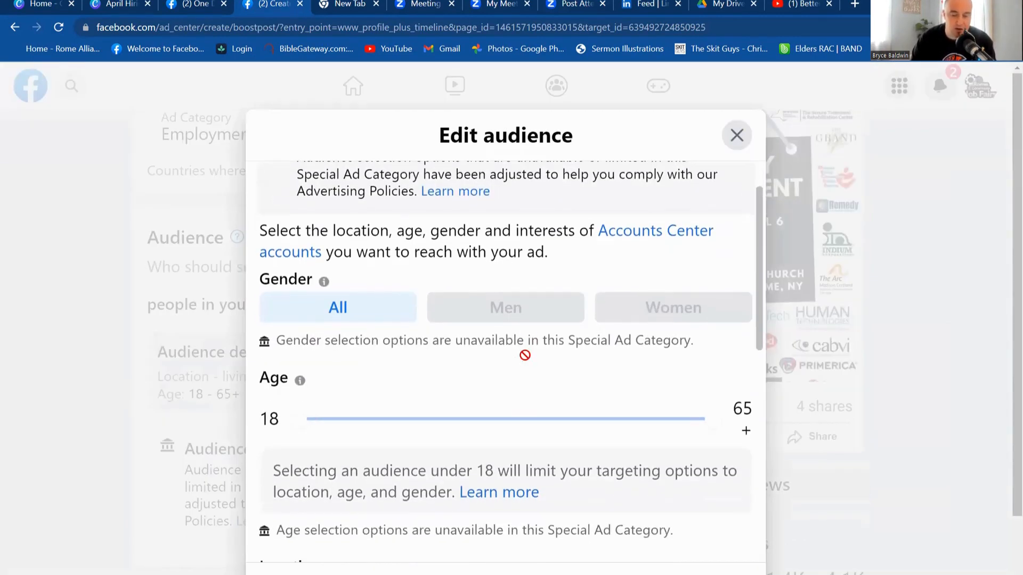
scroll(down, 3)
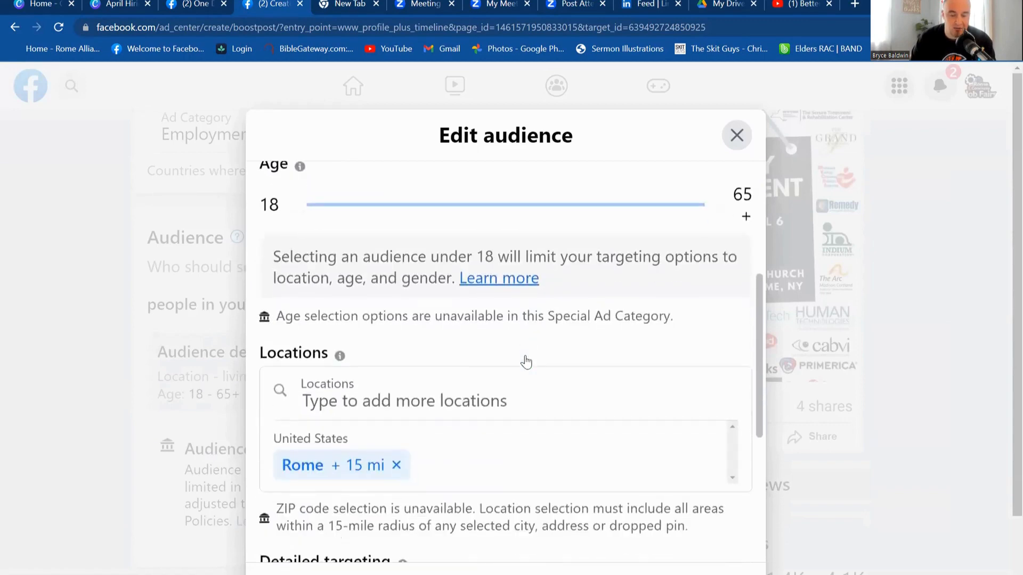
scroll(down, 3)
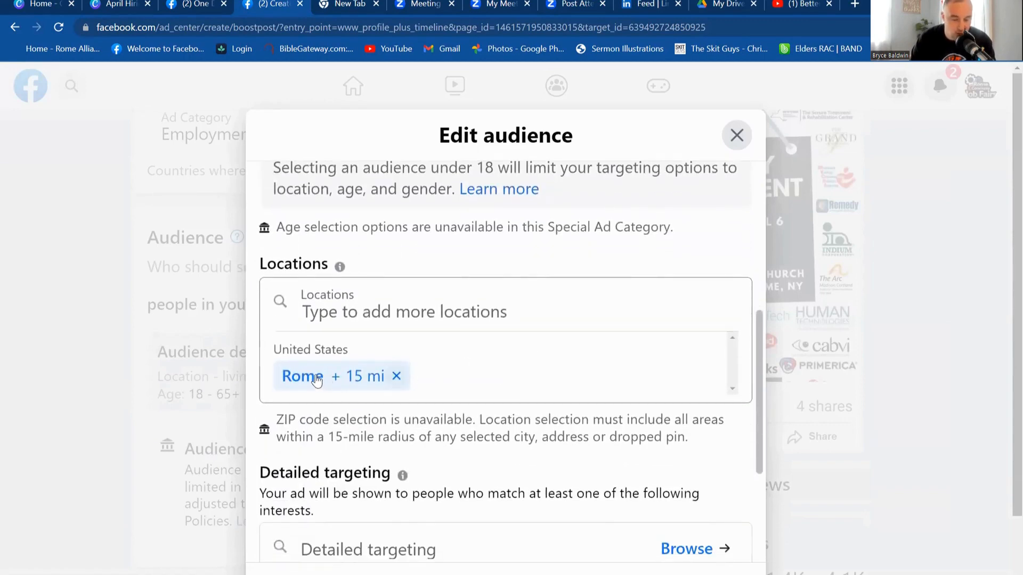
scroll(down, 3)
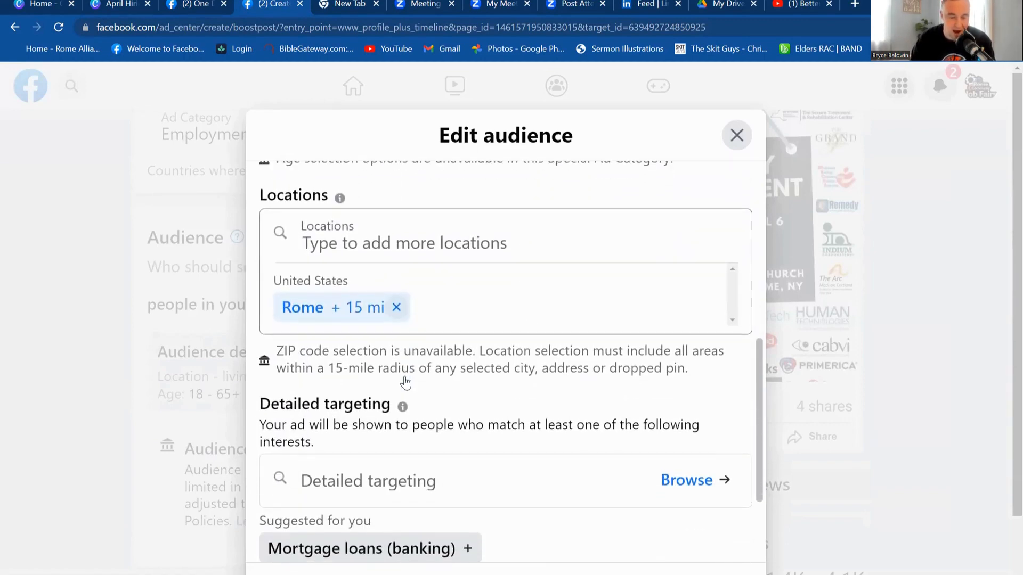
scroll(down, 3)
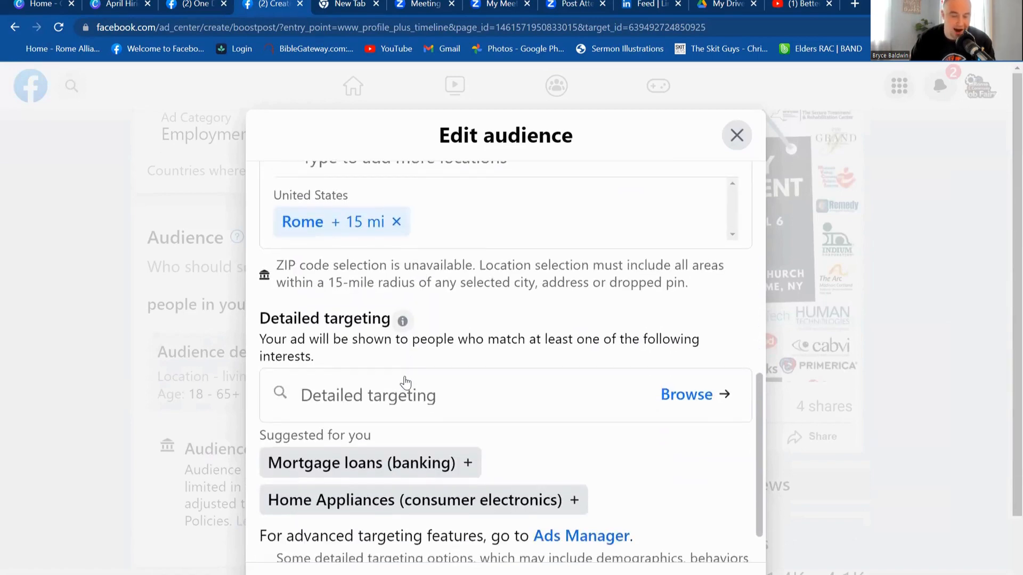
scroll(up, 3)
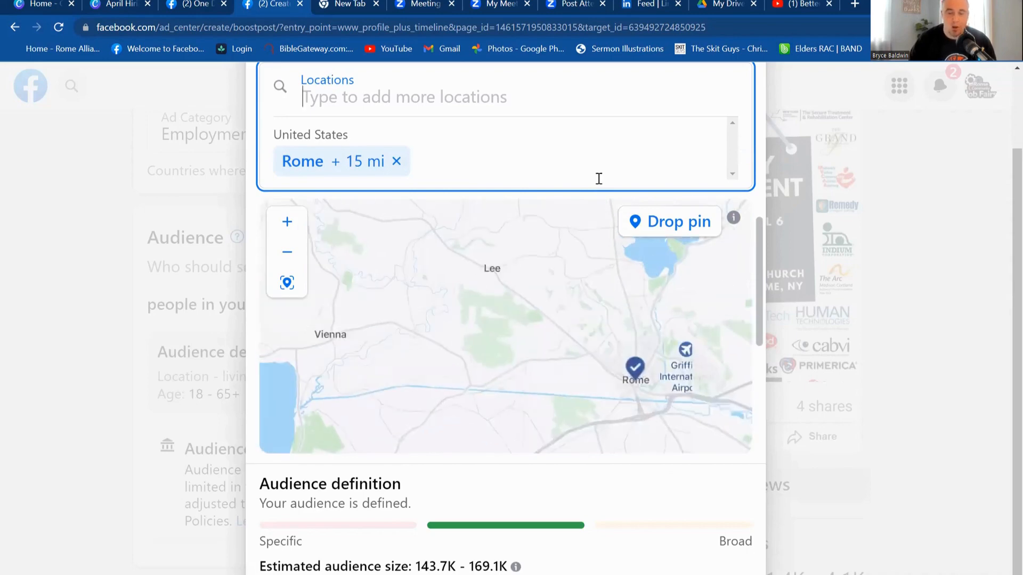
Step: Check the Duration (7 days) and $100 Total Budget sections of the boost form
scroll(up, 3)
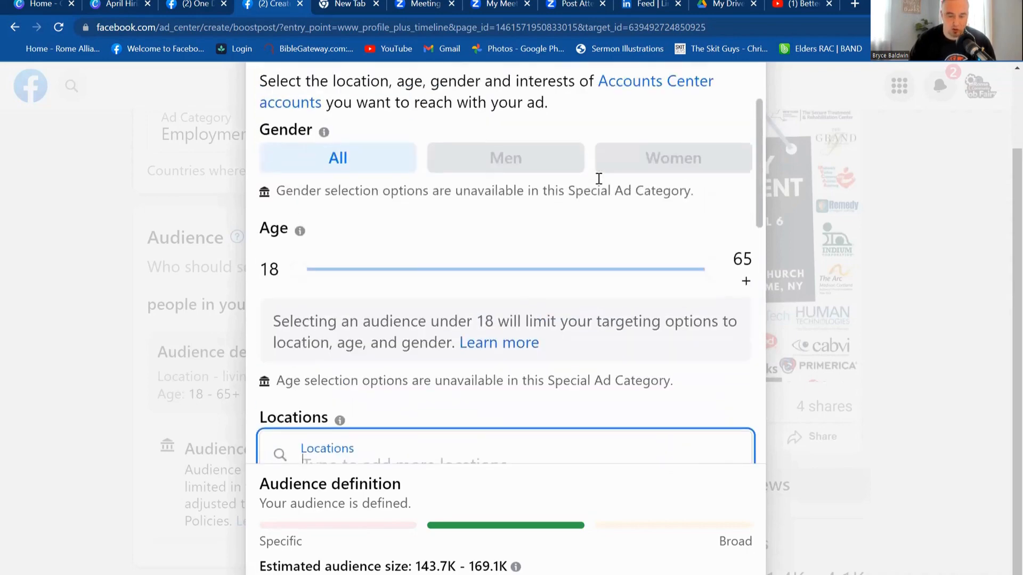
scroll(up, 3)
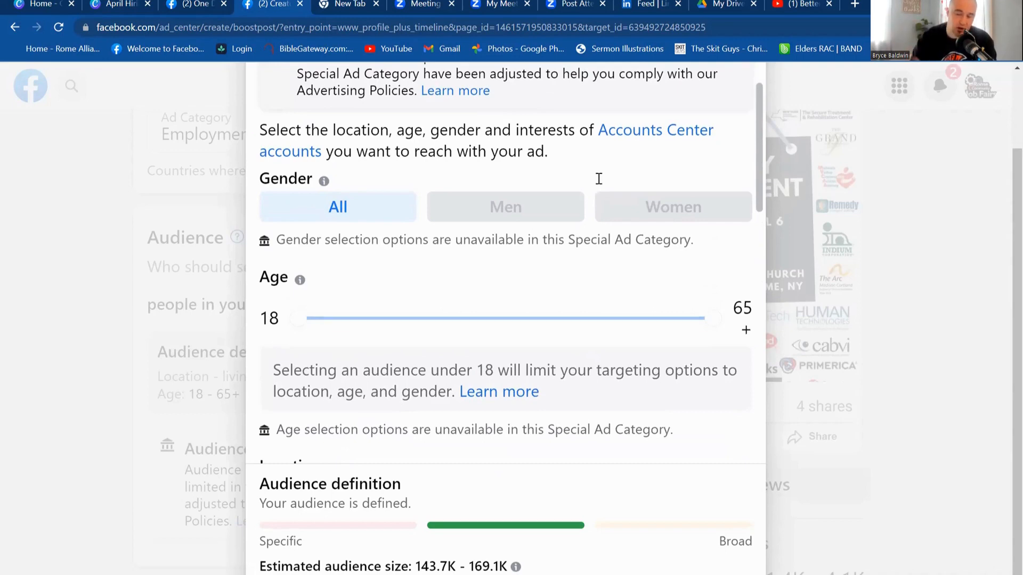
scroll(down, 3)
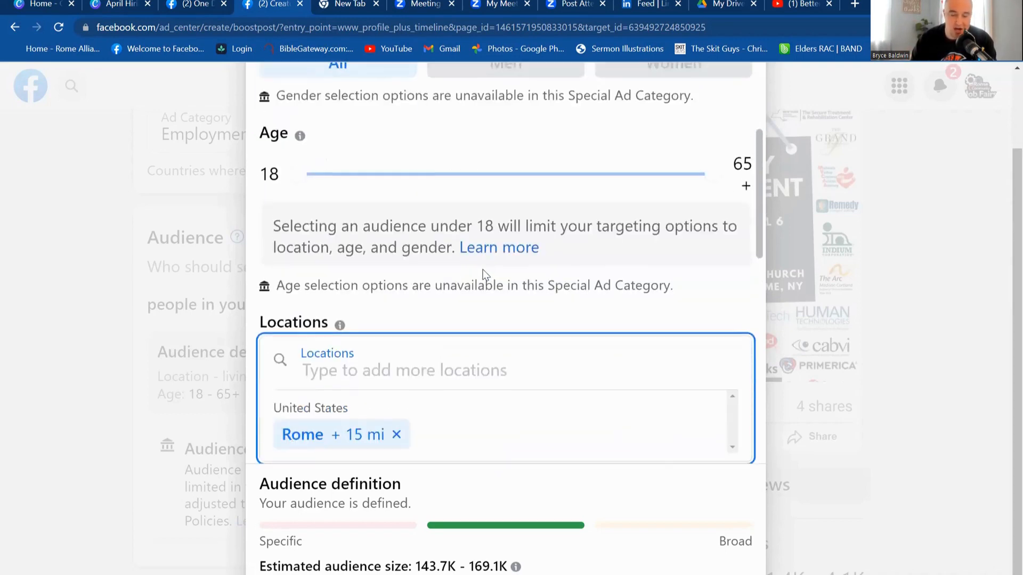
scroll(down, 3)
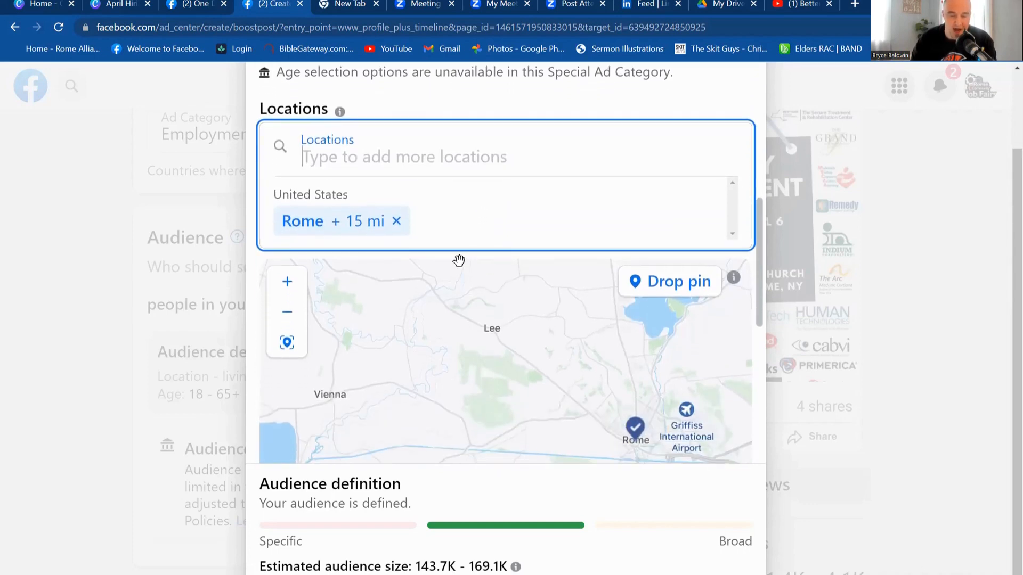
mouse_move(338, 230)
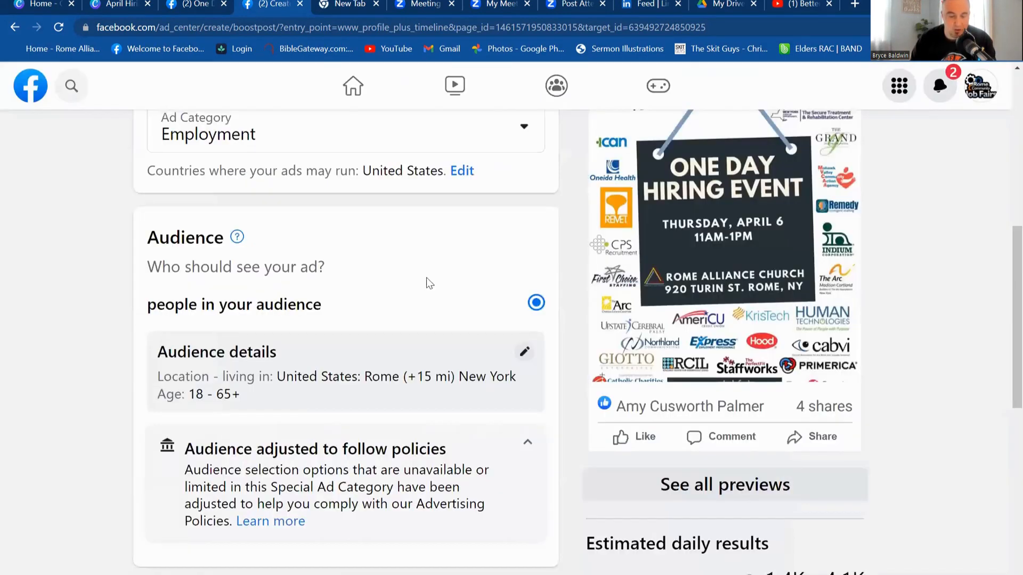
scroll(down, 3)
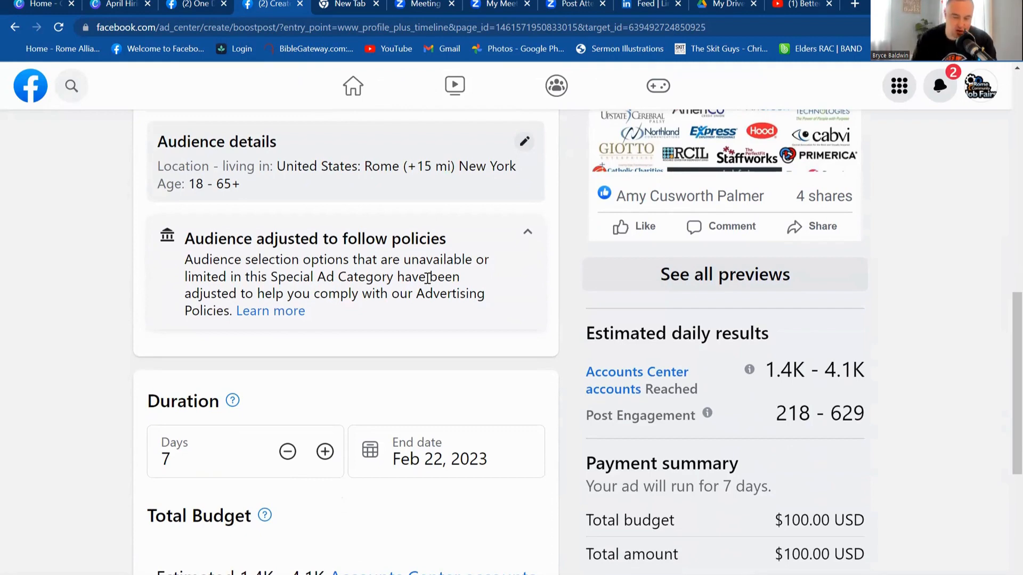
Step: Set the boost to 27 days, ending Mar 14, 2023, with a $300 budget
scroll(down, 3)
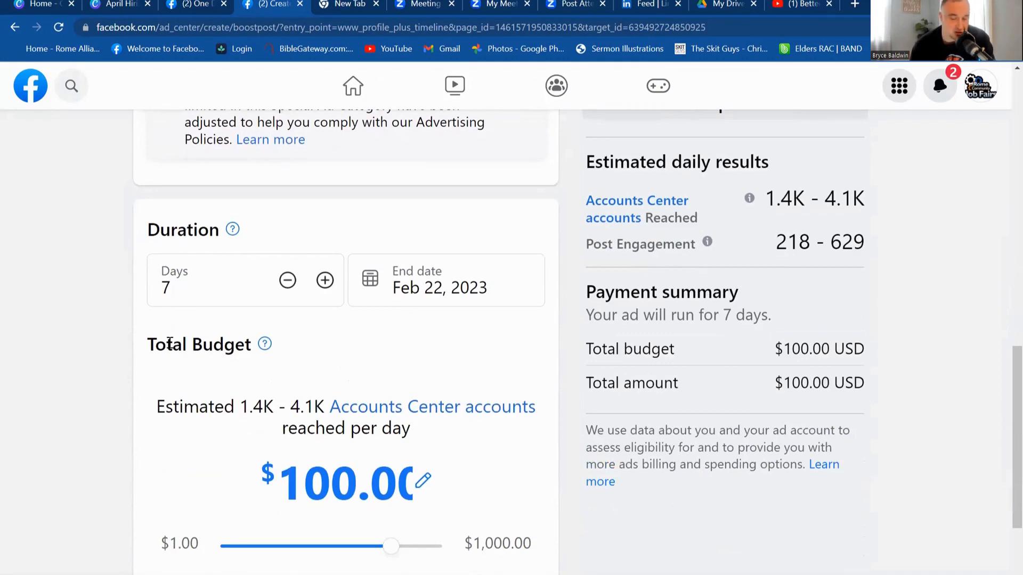
click(324, 280)
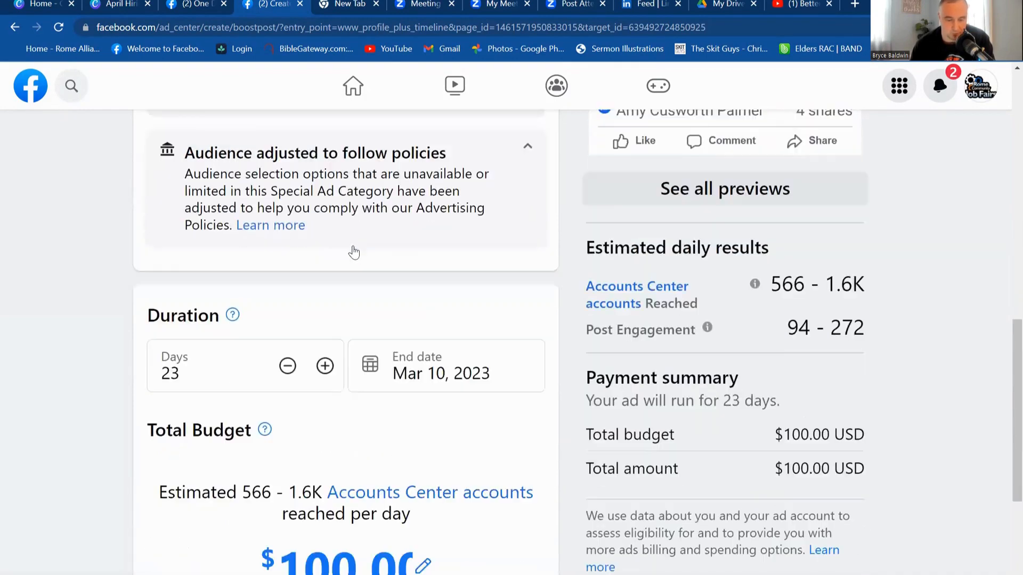
scroll(down, 3)
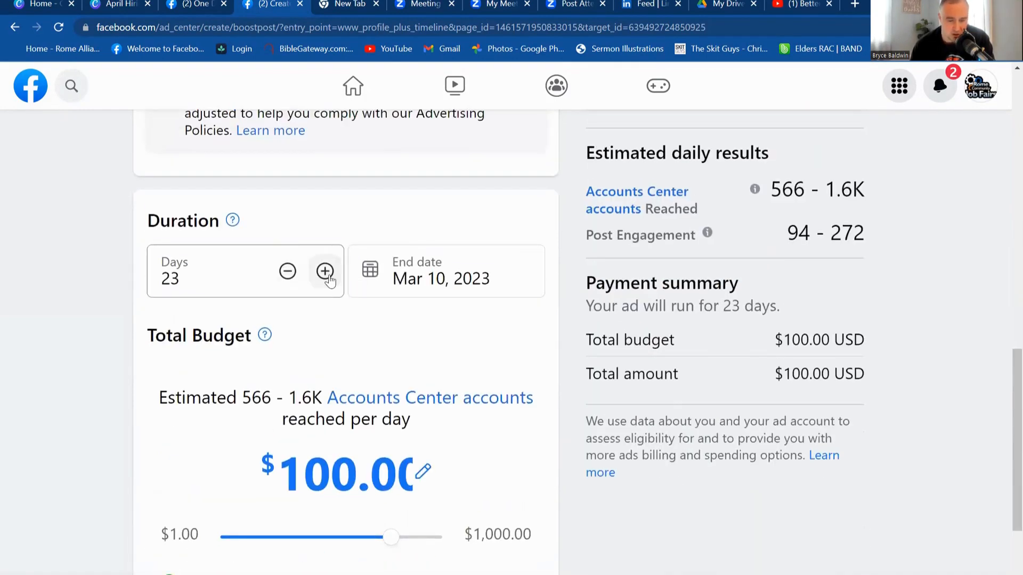
scroll(up, 3)
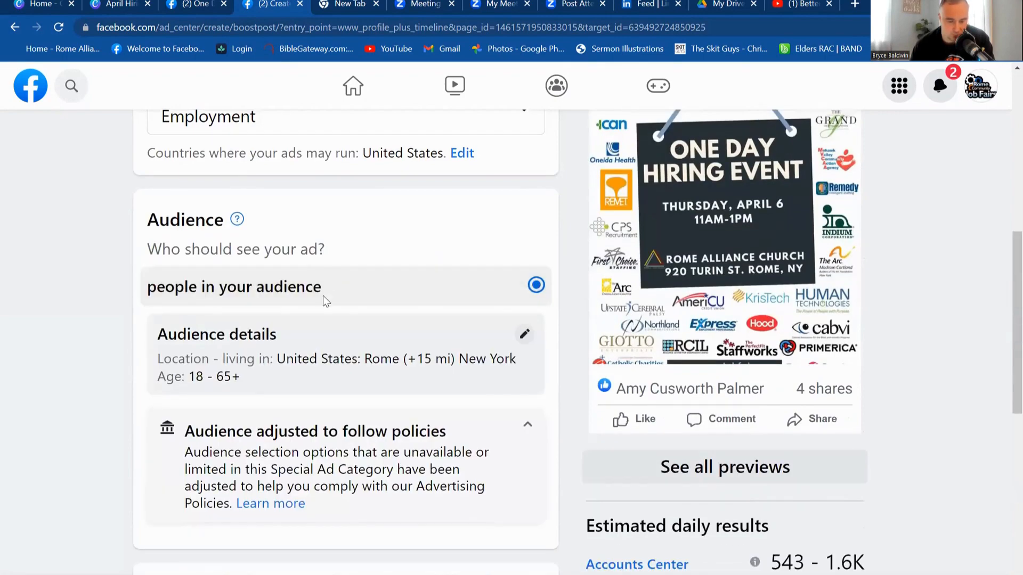
scroll(down, 3)
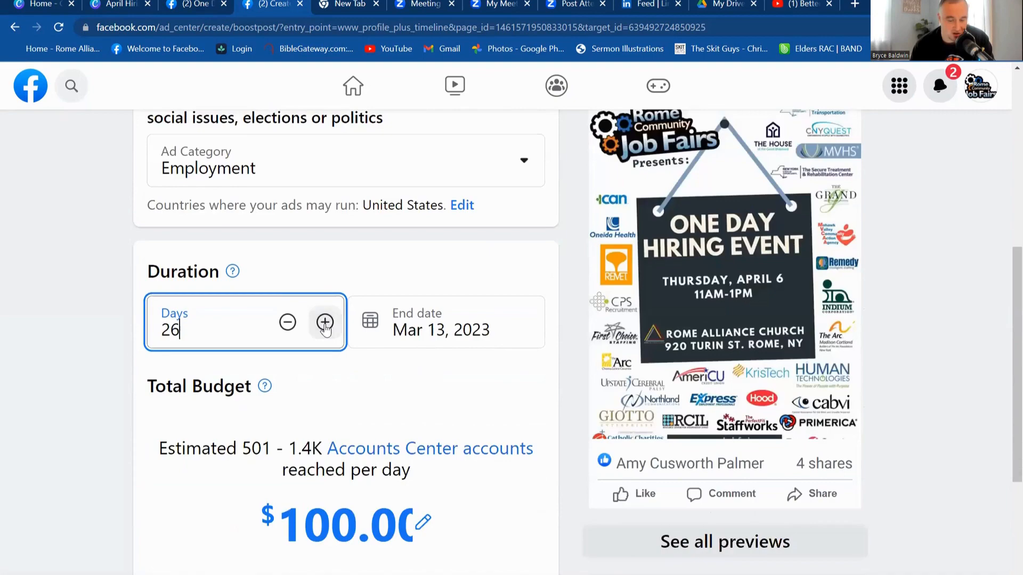
click(325, 323)
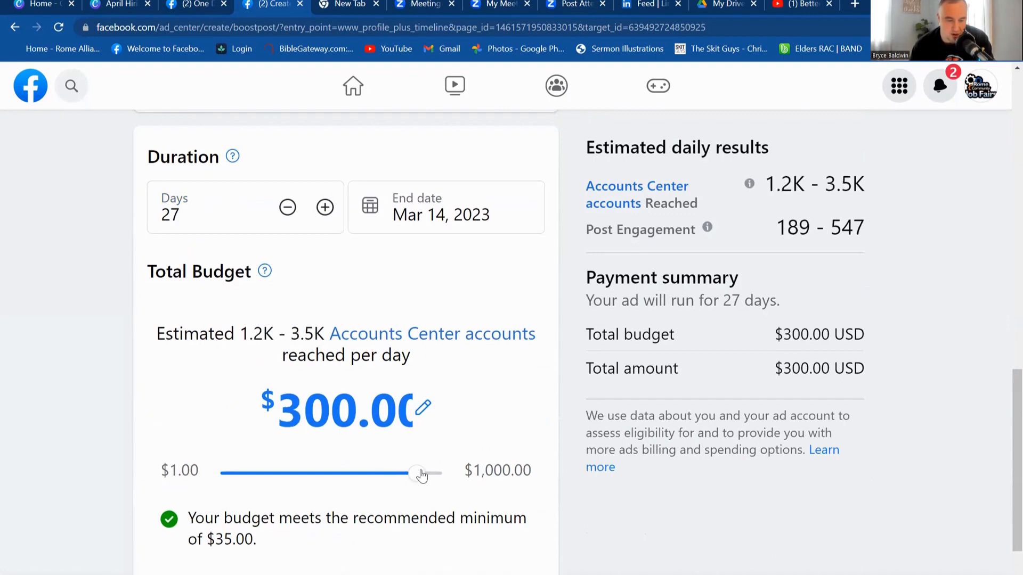
scroll(down, 3)
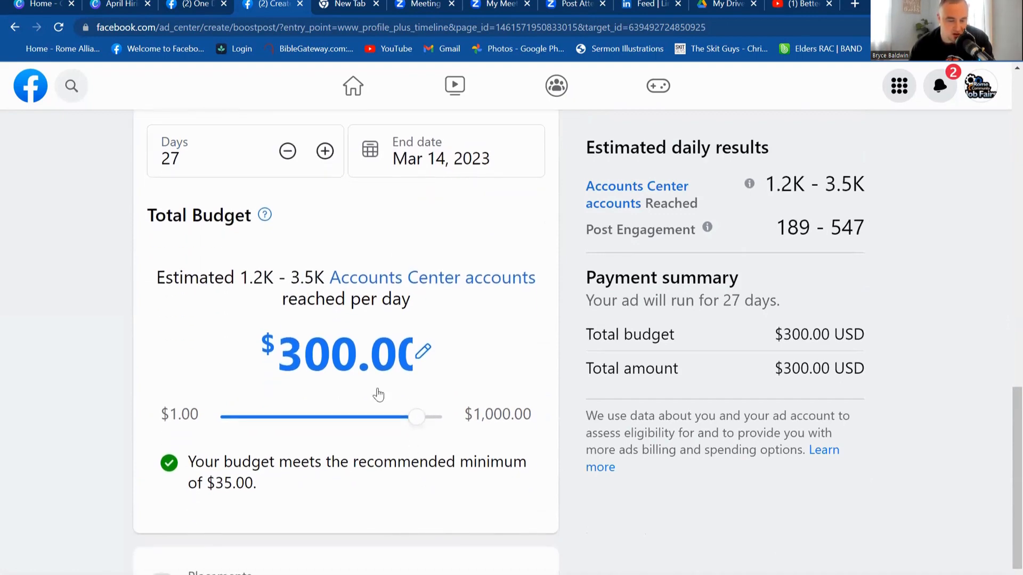
mouse_move(325, 255)
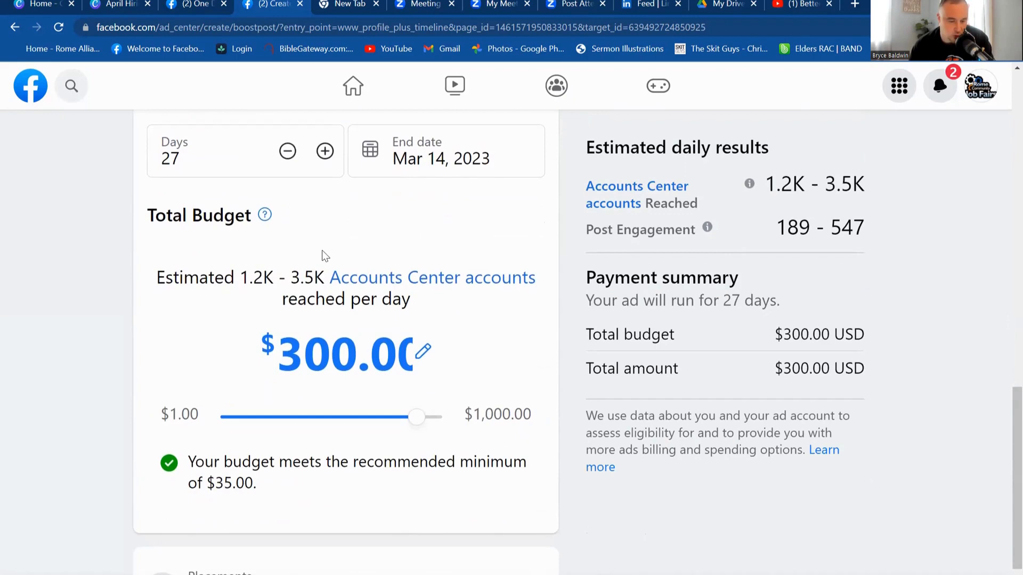
scroll(down, 3)
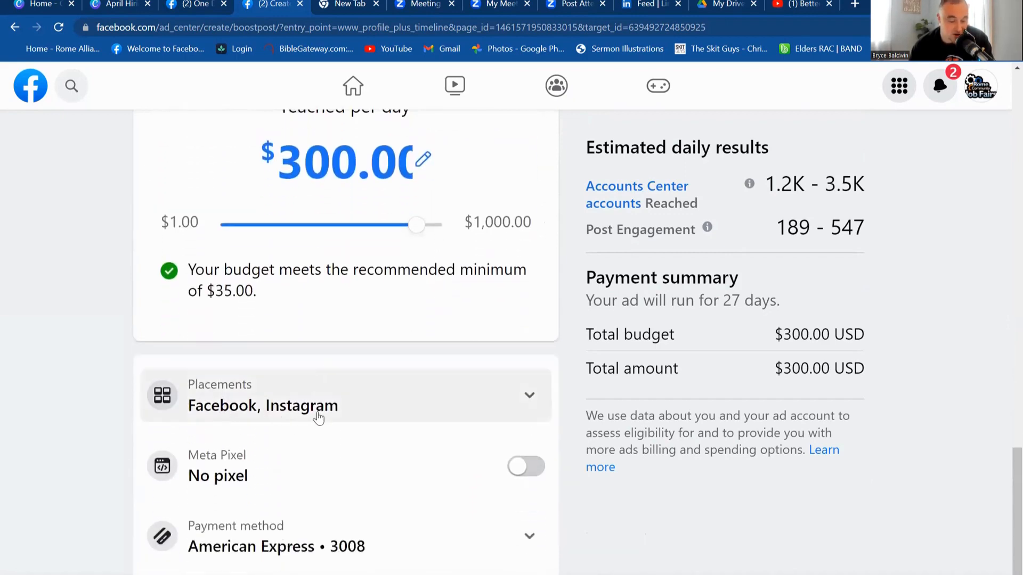
mouse_move(523, 450)
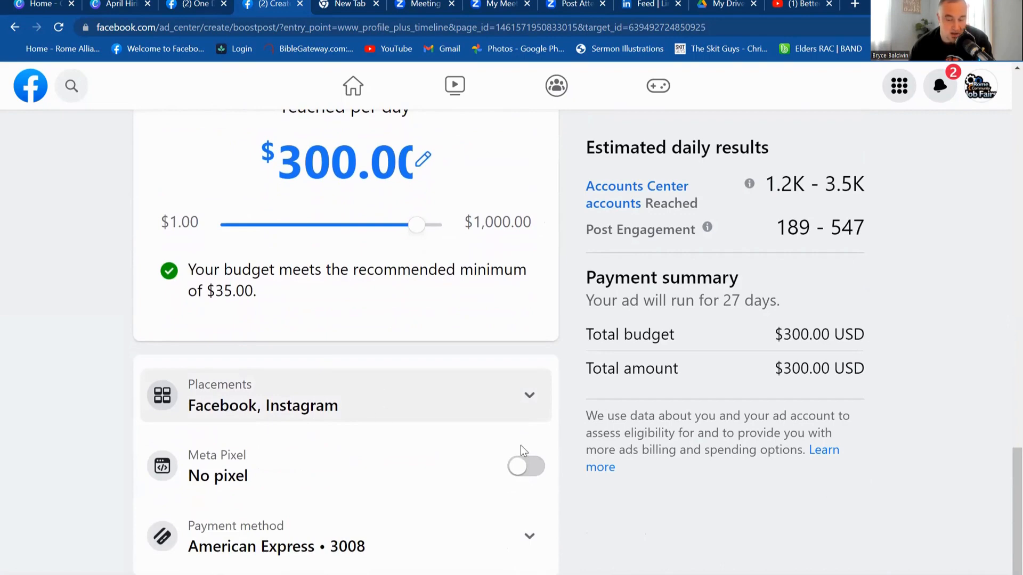
scroll(up, 3)
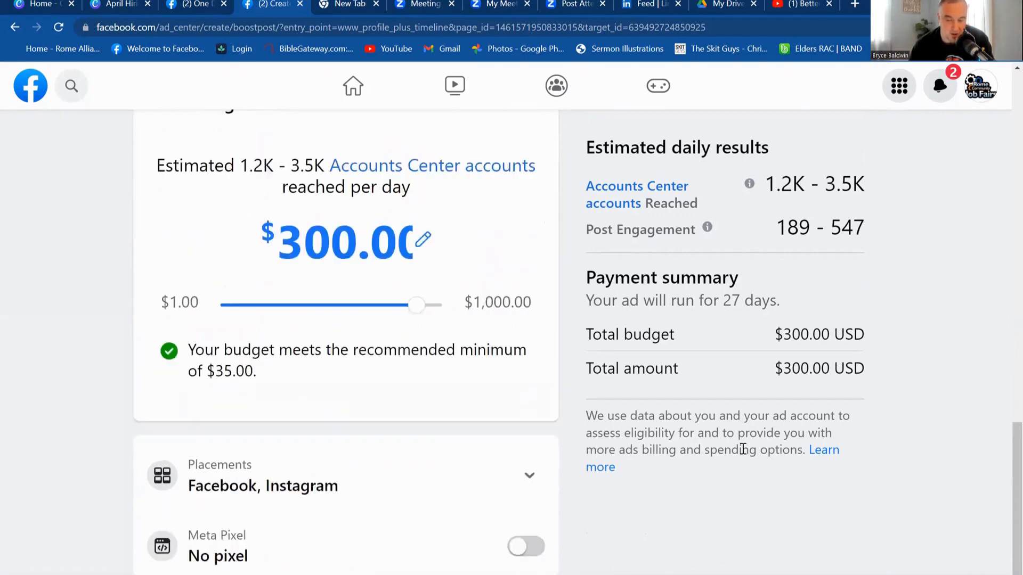
scroll(up, 3)
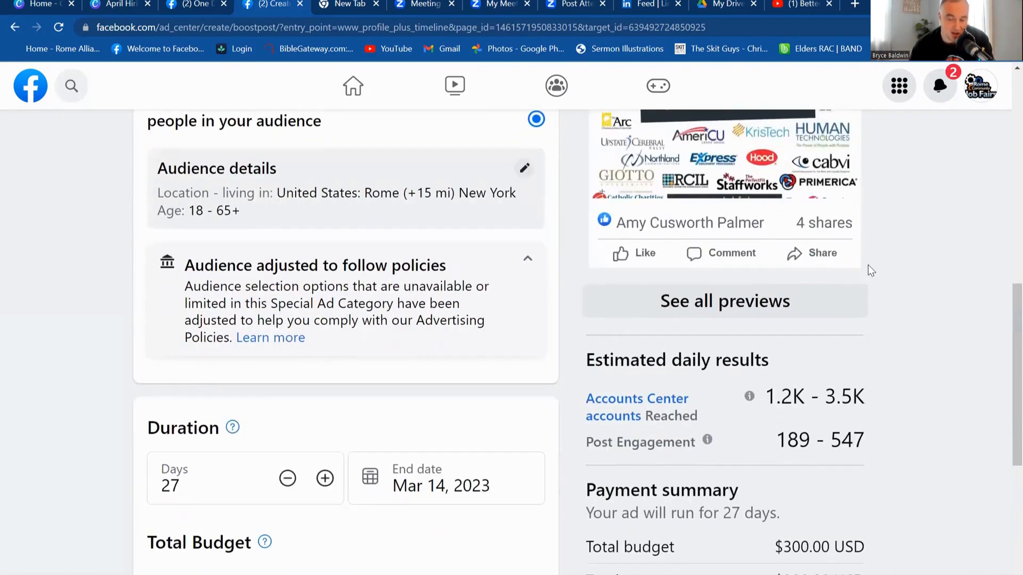
scroll(down, 3)
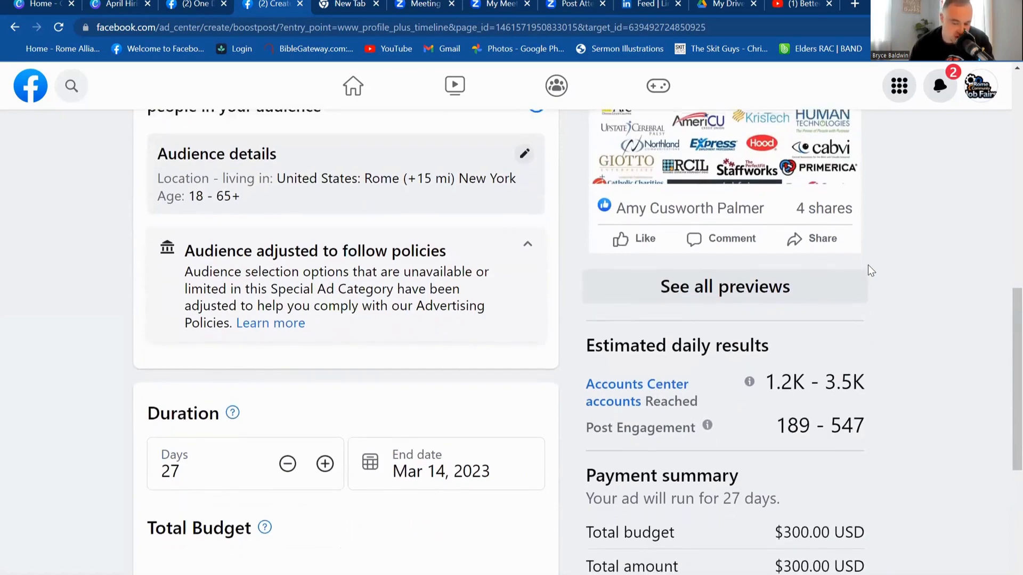
scroll(up, 3)
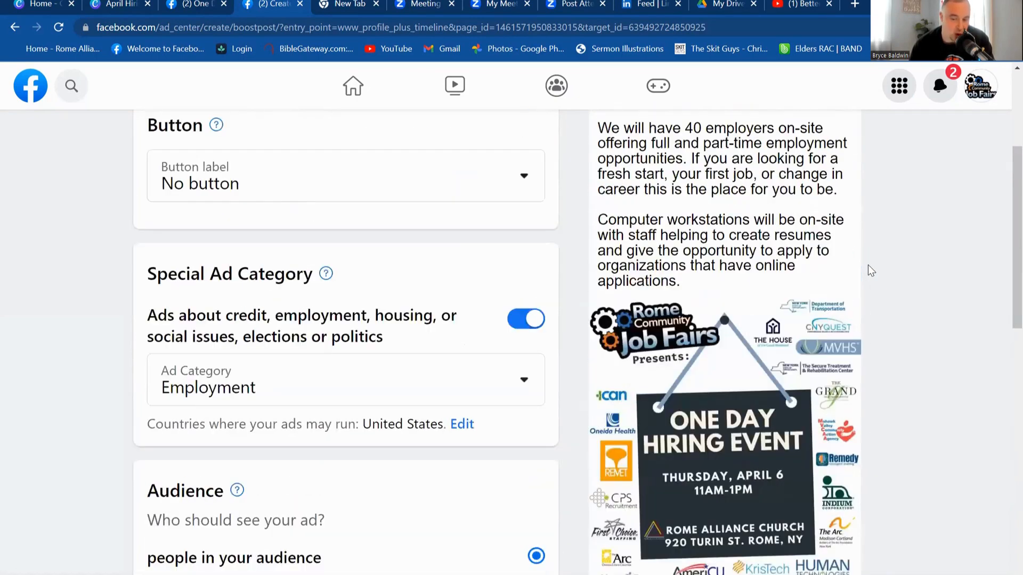
scroll(up, 3)
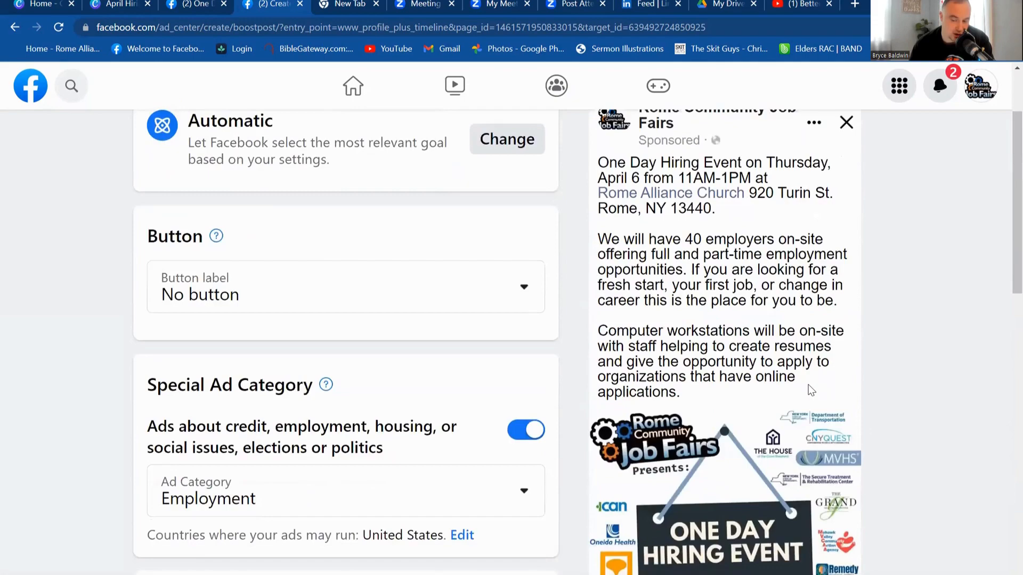
scroll(up, 3)
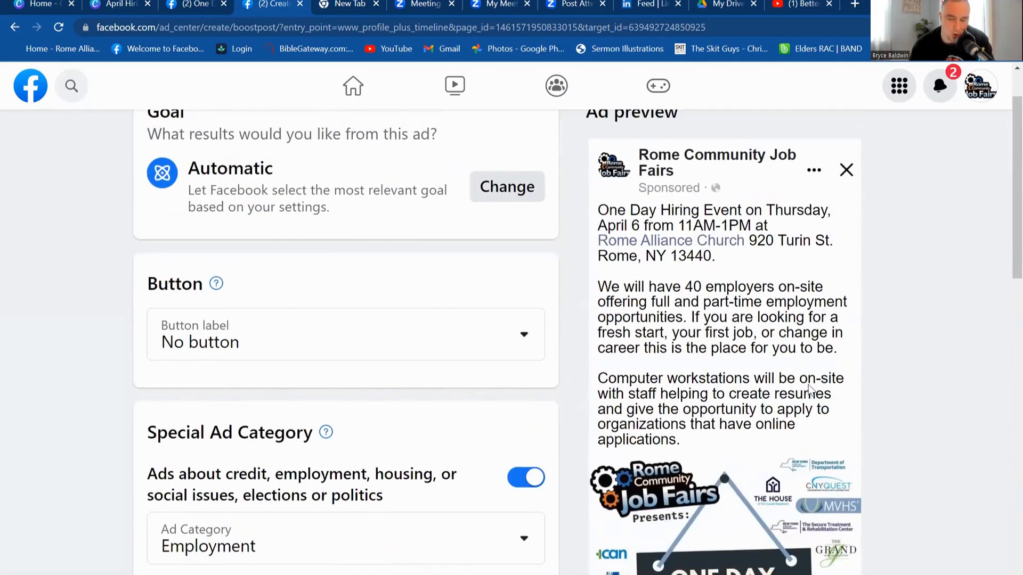
scroll(down, 3)
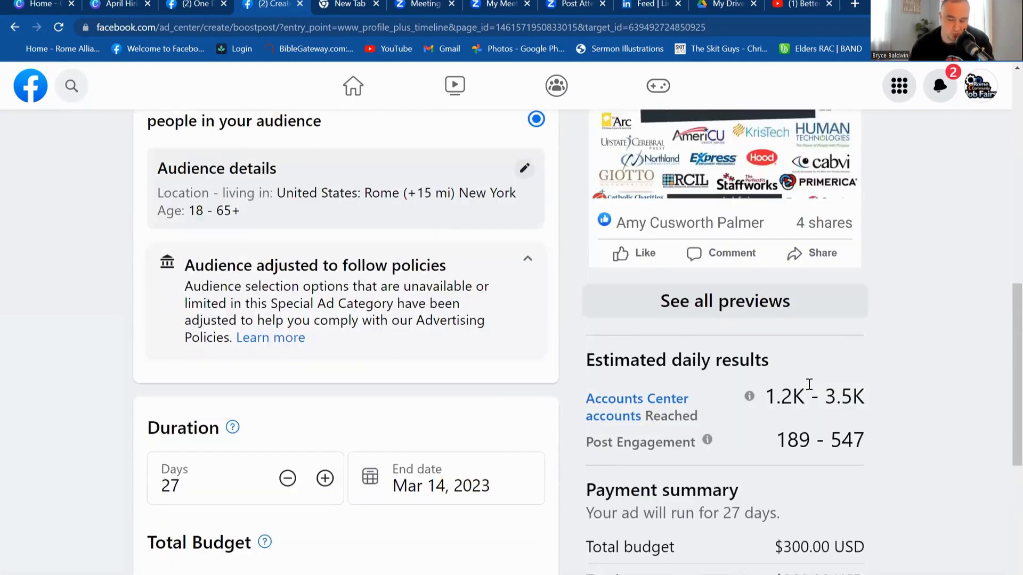
Step: Submit the $300, 27-day boost and close the ad creation confirmation
scroll(down, 3)
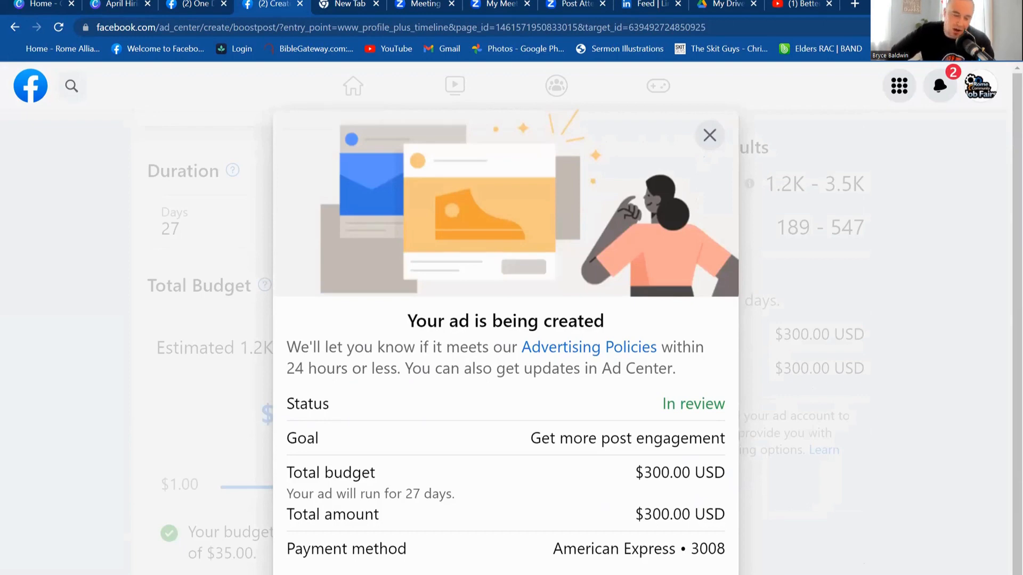
mouse_move(920, 320)
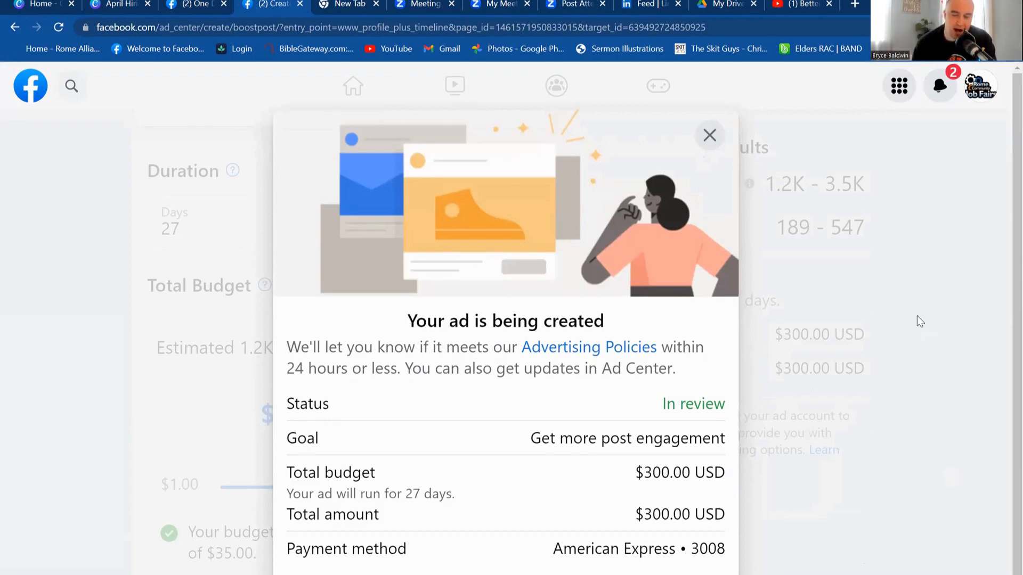
click(709, 136)
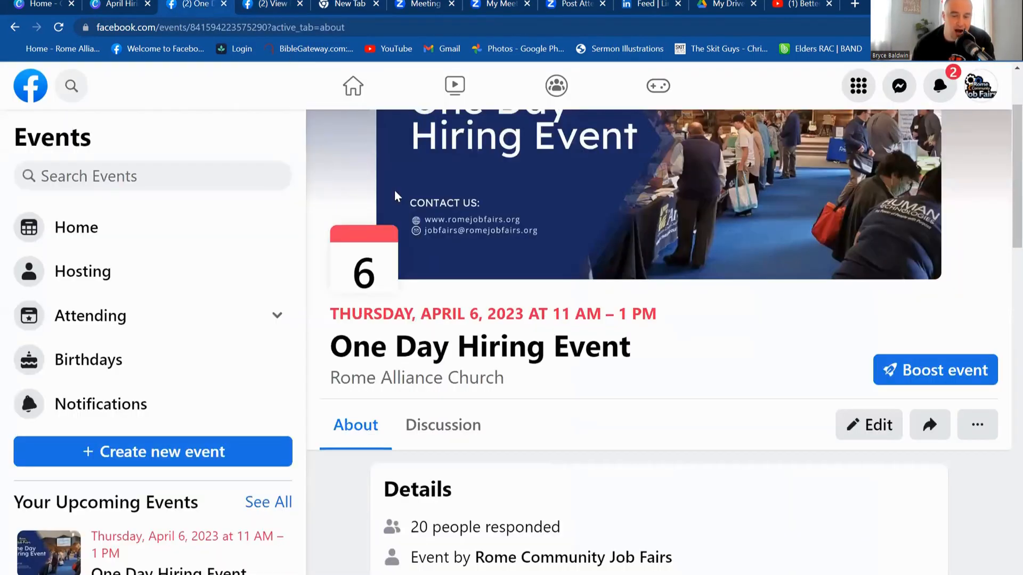
Step: Start boosting the One Day Hiring Event from its event page
scroll(up, 3)
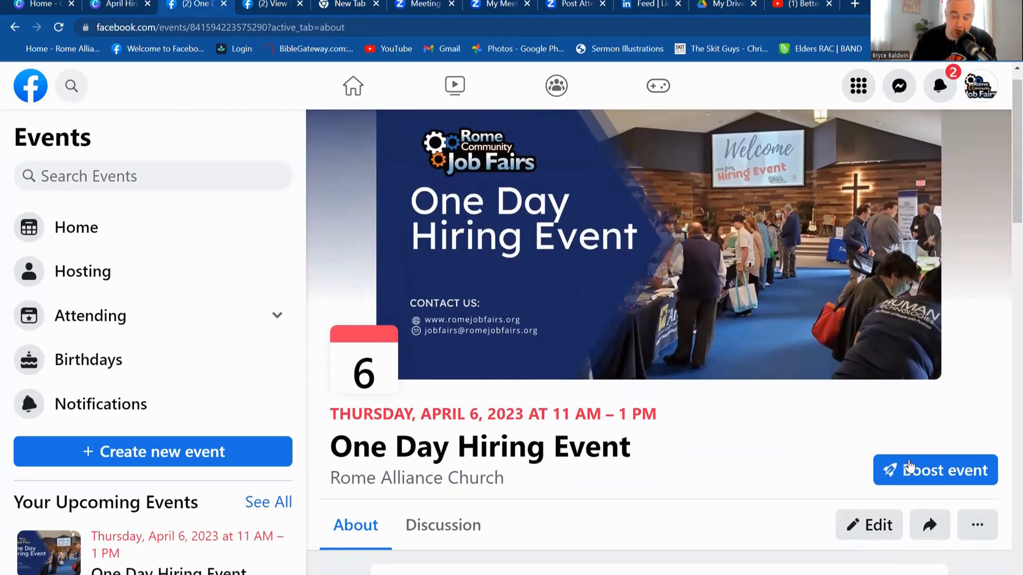
click(934, 470)
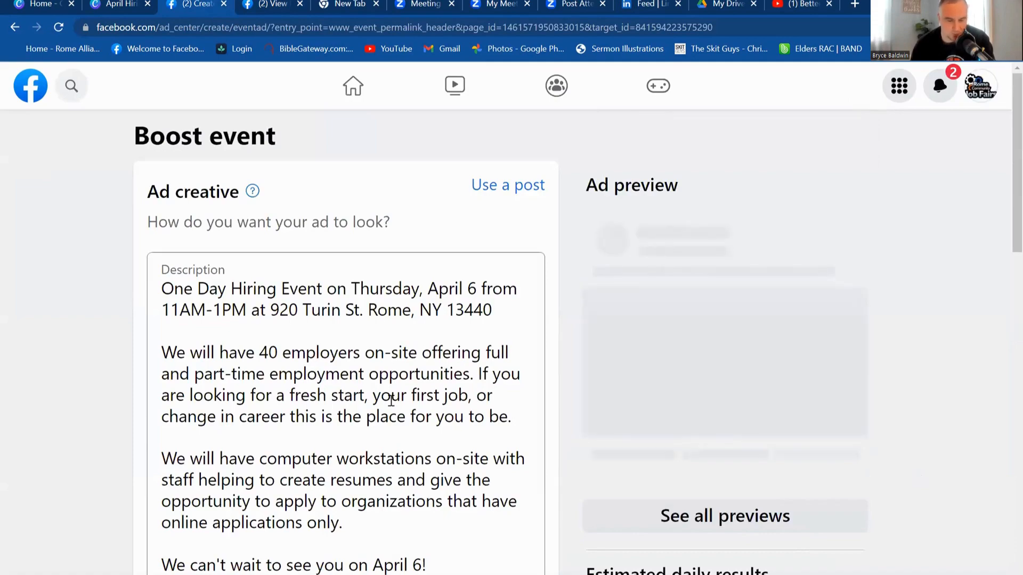
Step: Turn on the Special Ad Category toggle for the hiring event boost
scroll(down, 3)
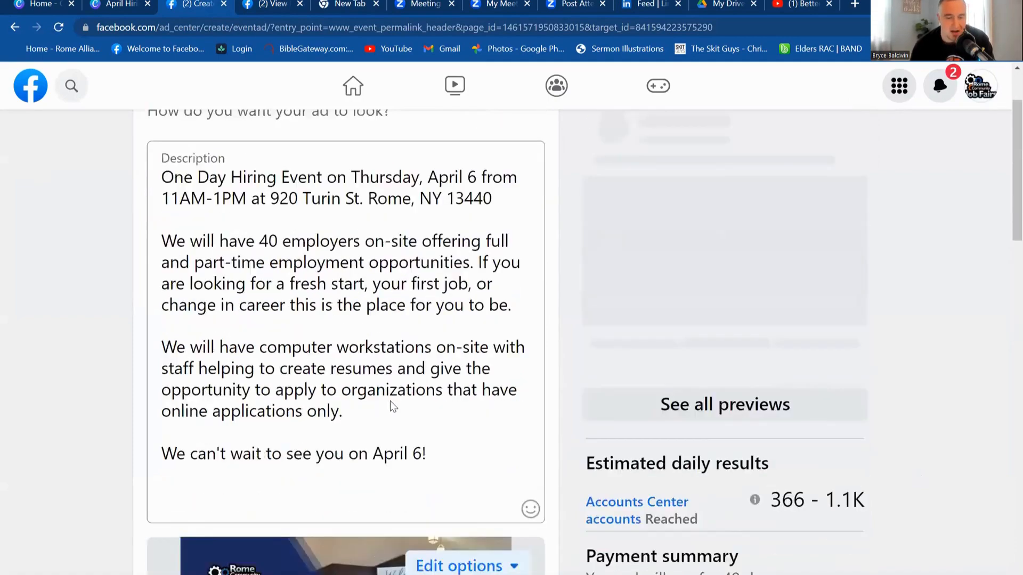
scroll(down, 3)
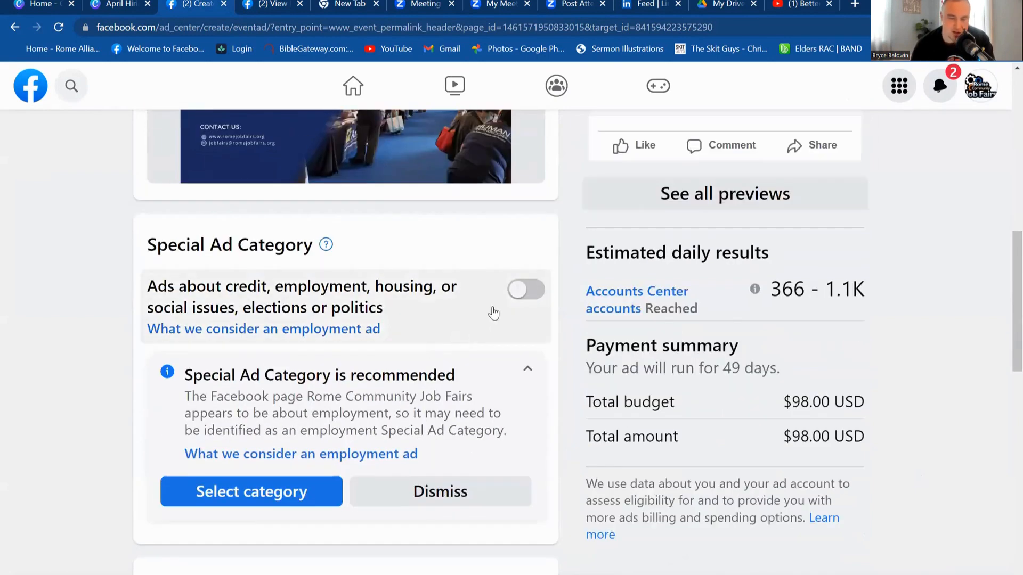
click(526, 290)
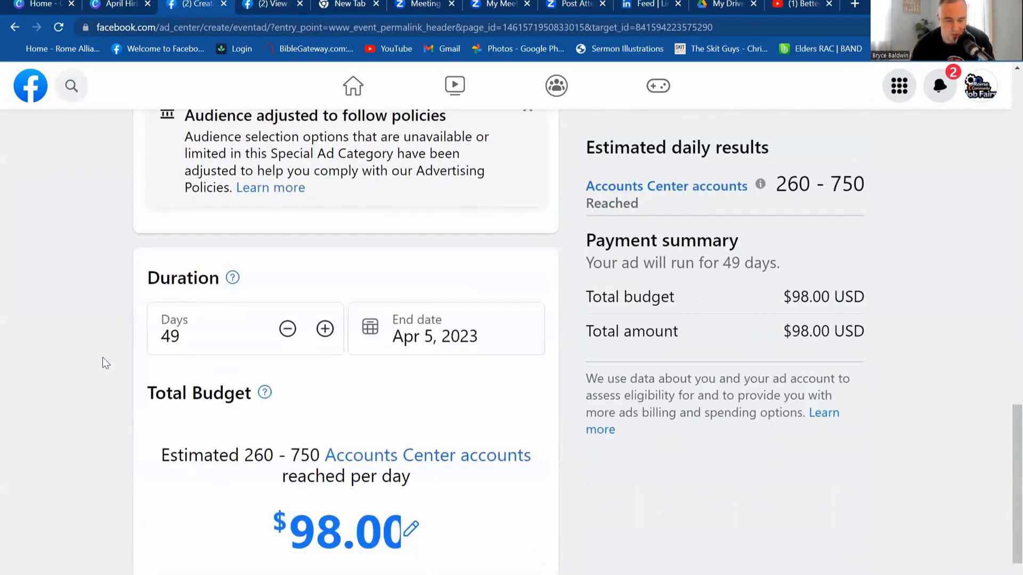
mouse_move(288, 329)
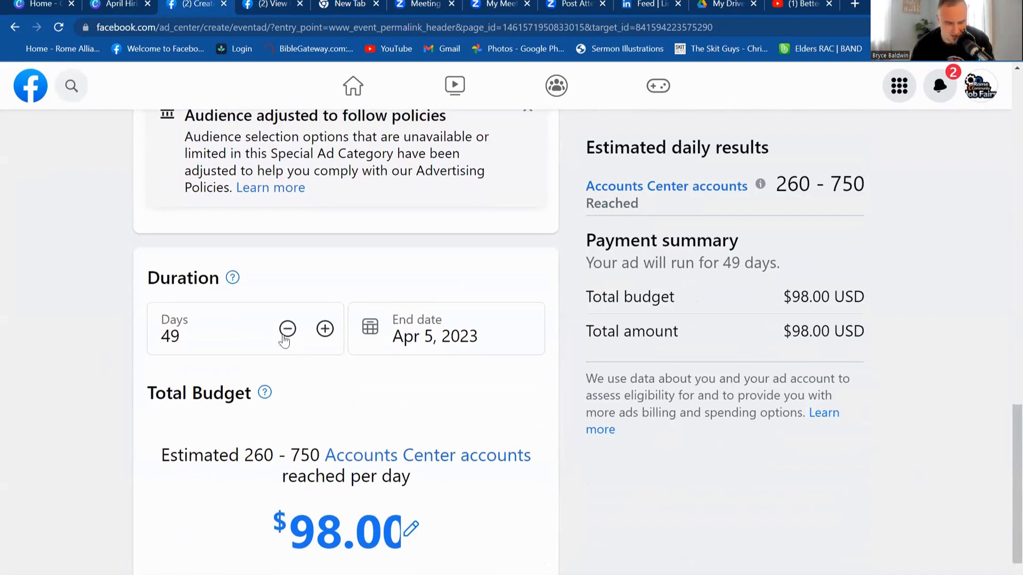
Step: Shorten the event boost from 49 to 48 days, keeping the $98 budget
click(287, 329)
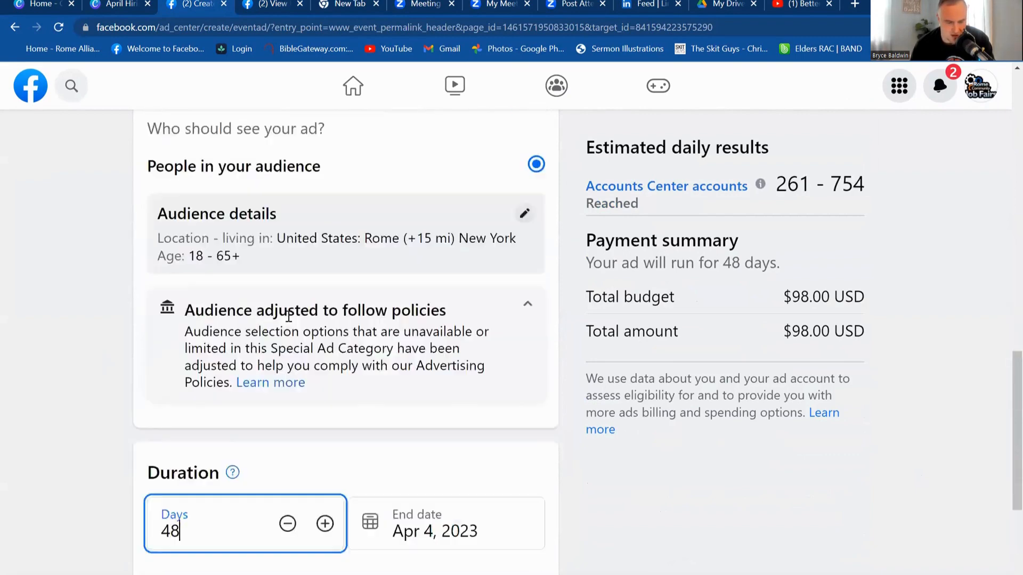
scroll(down, 3)
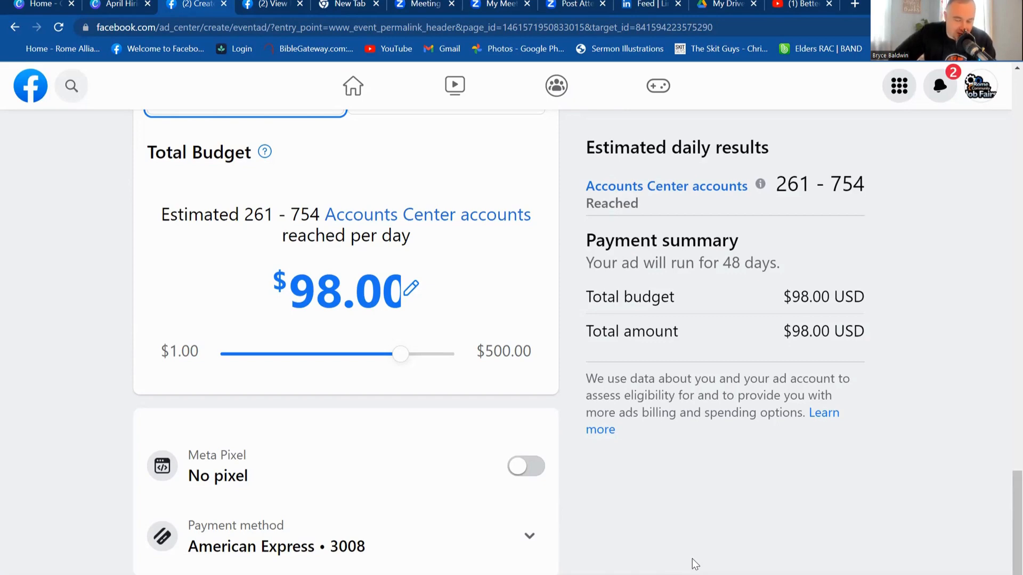
scroll(up, 3)
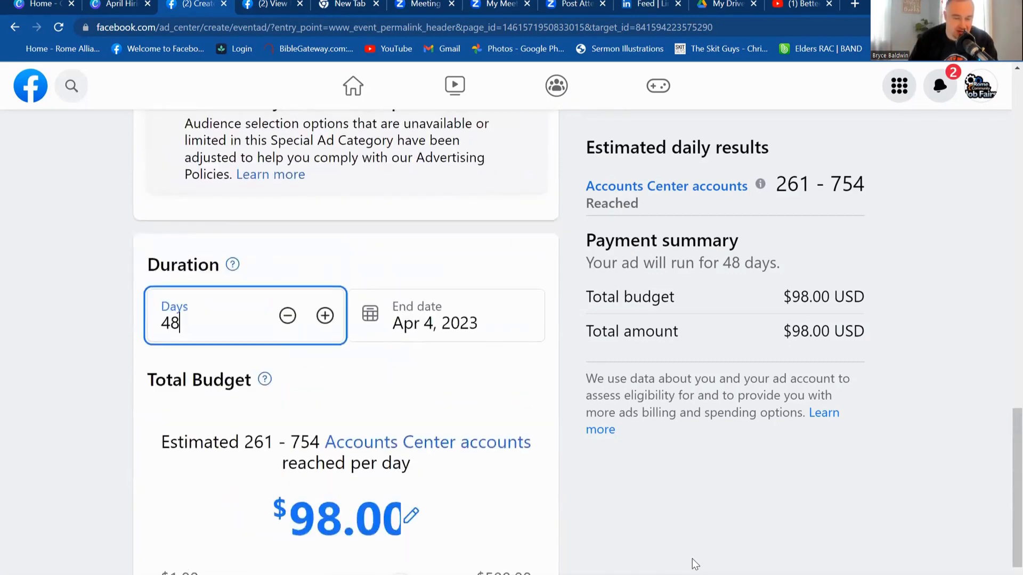
scroll(up, 3)
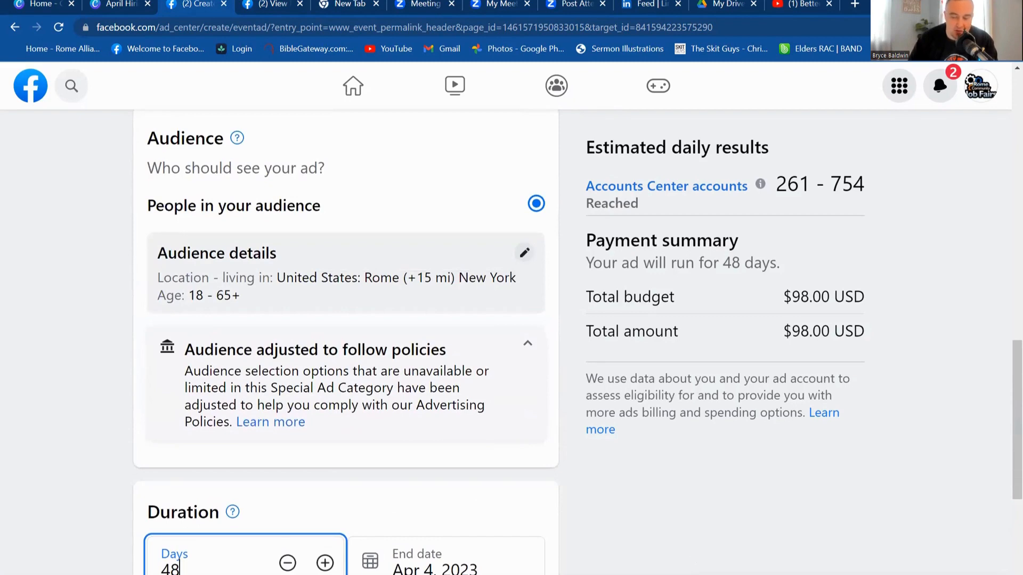